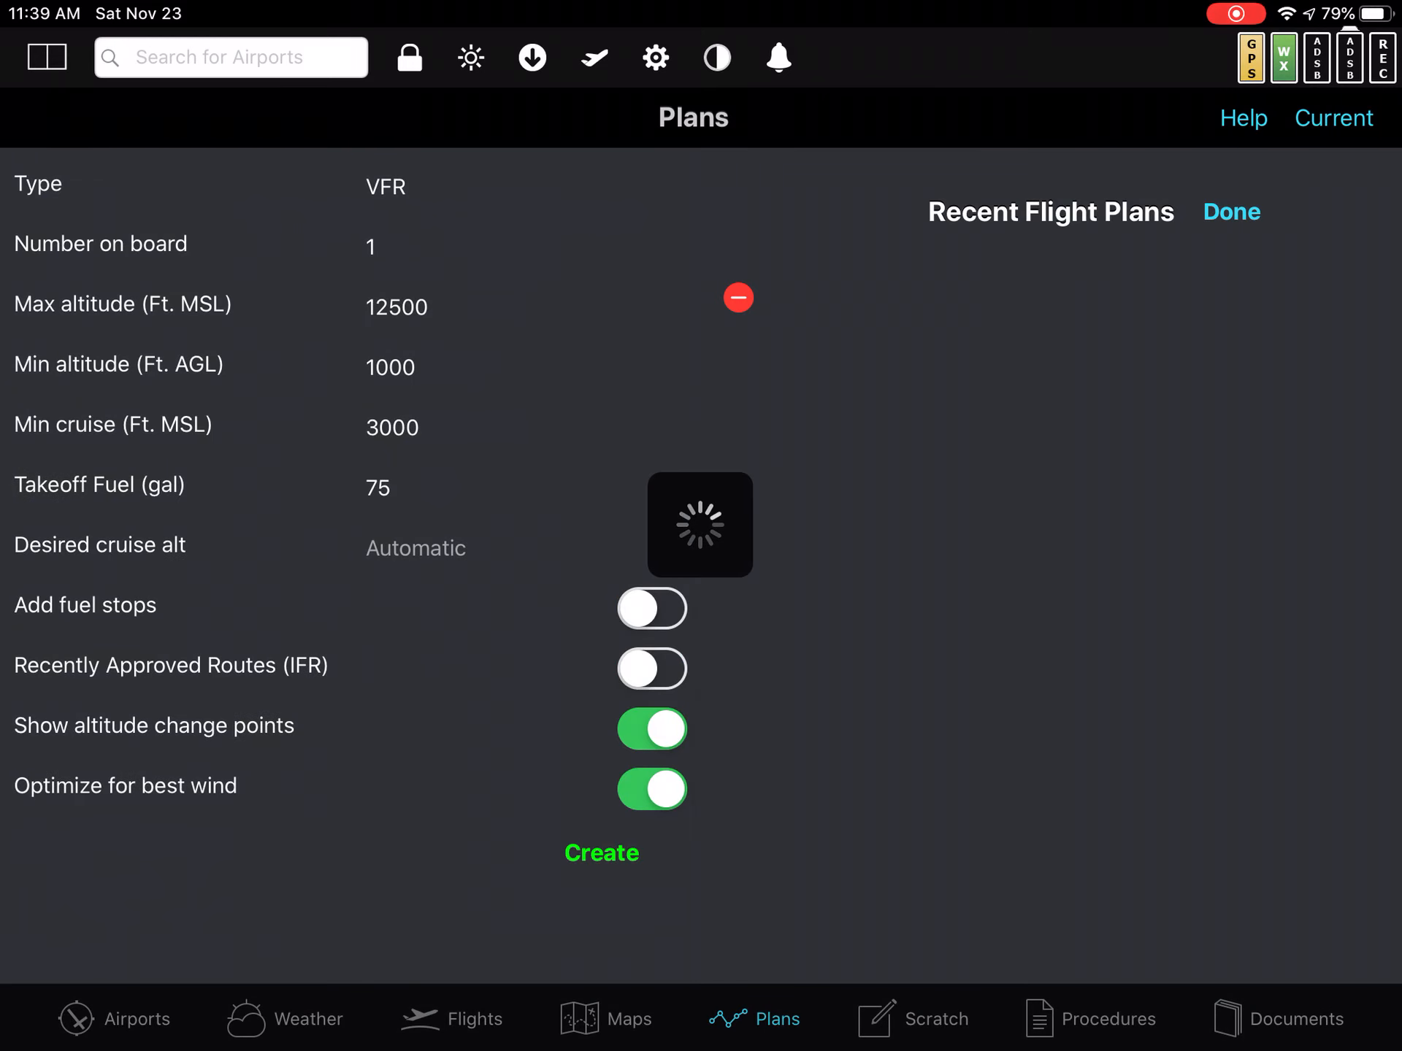
- Open the new KMKC-KTUL plan from Recent Flight Plans to show its altitude comparison table
{"action": "left_click", "coordinate": [601, 852]}
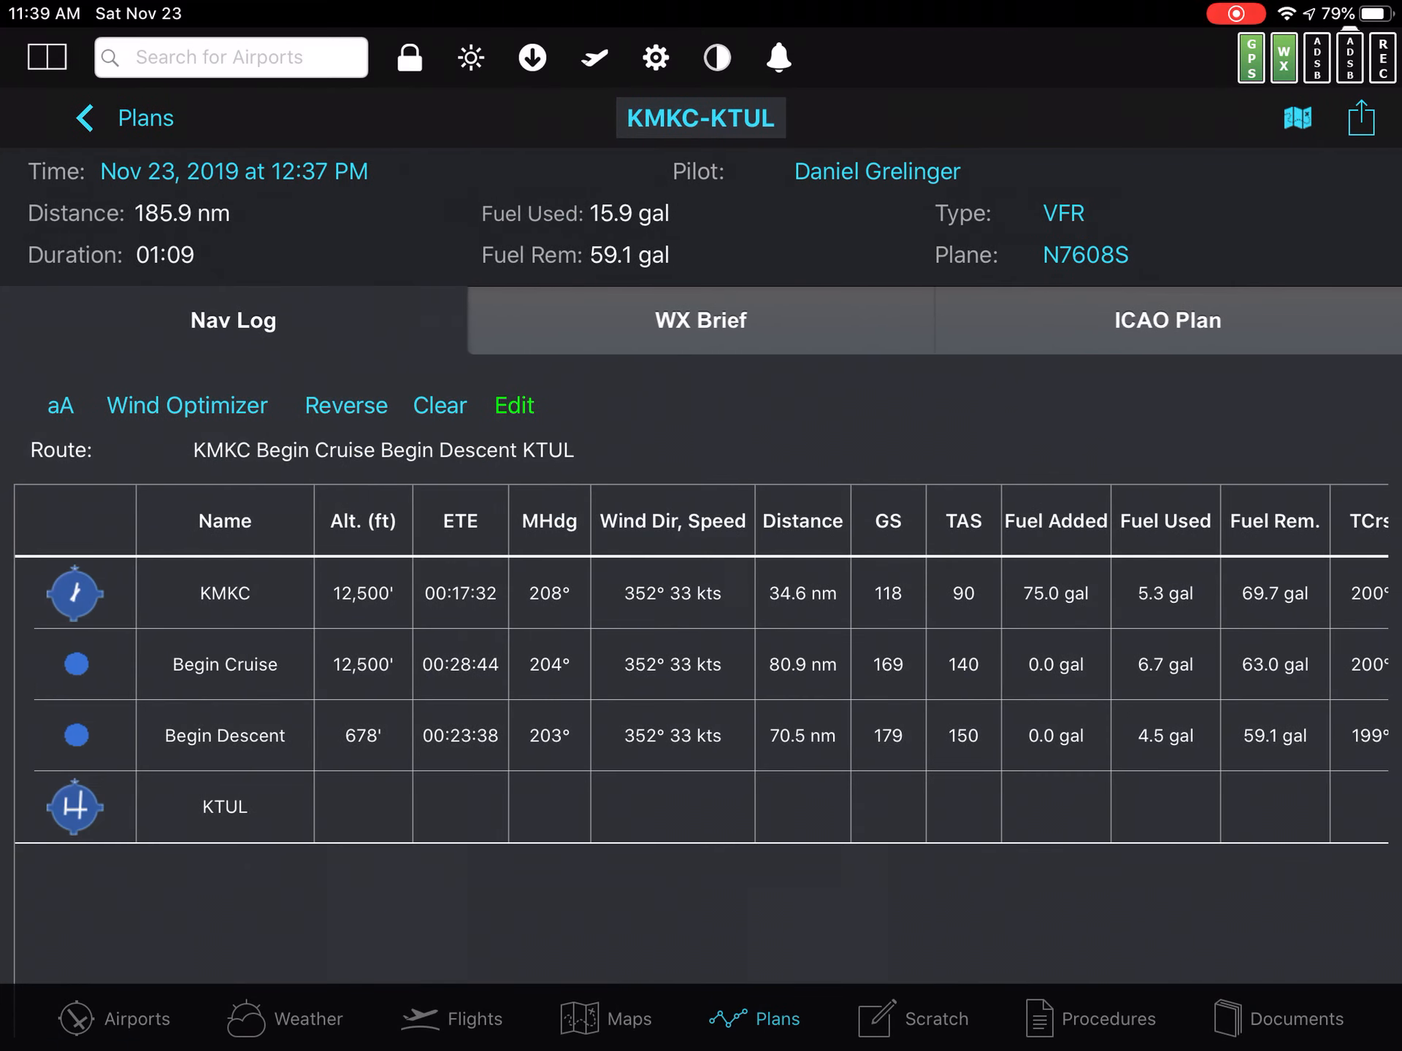
{"action": "left_click", "coordinate": [593, 57]}
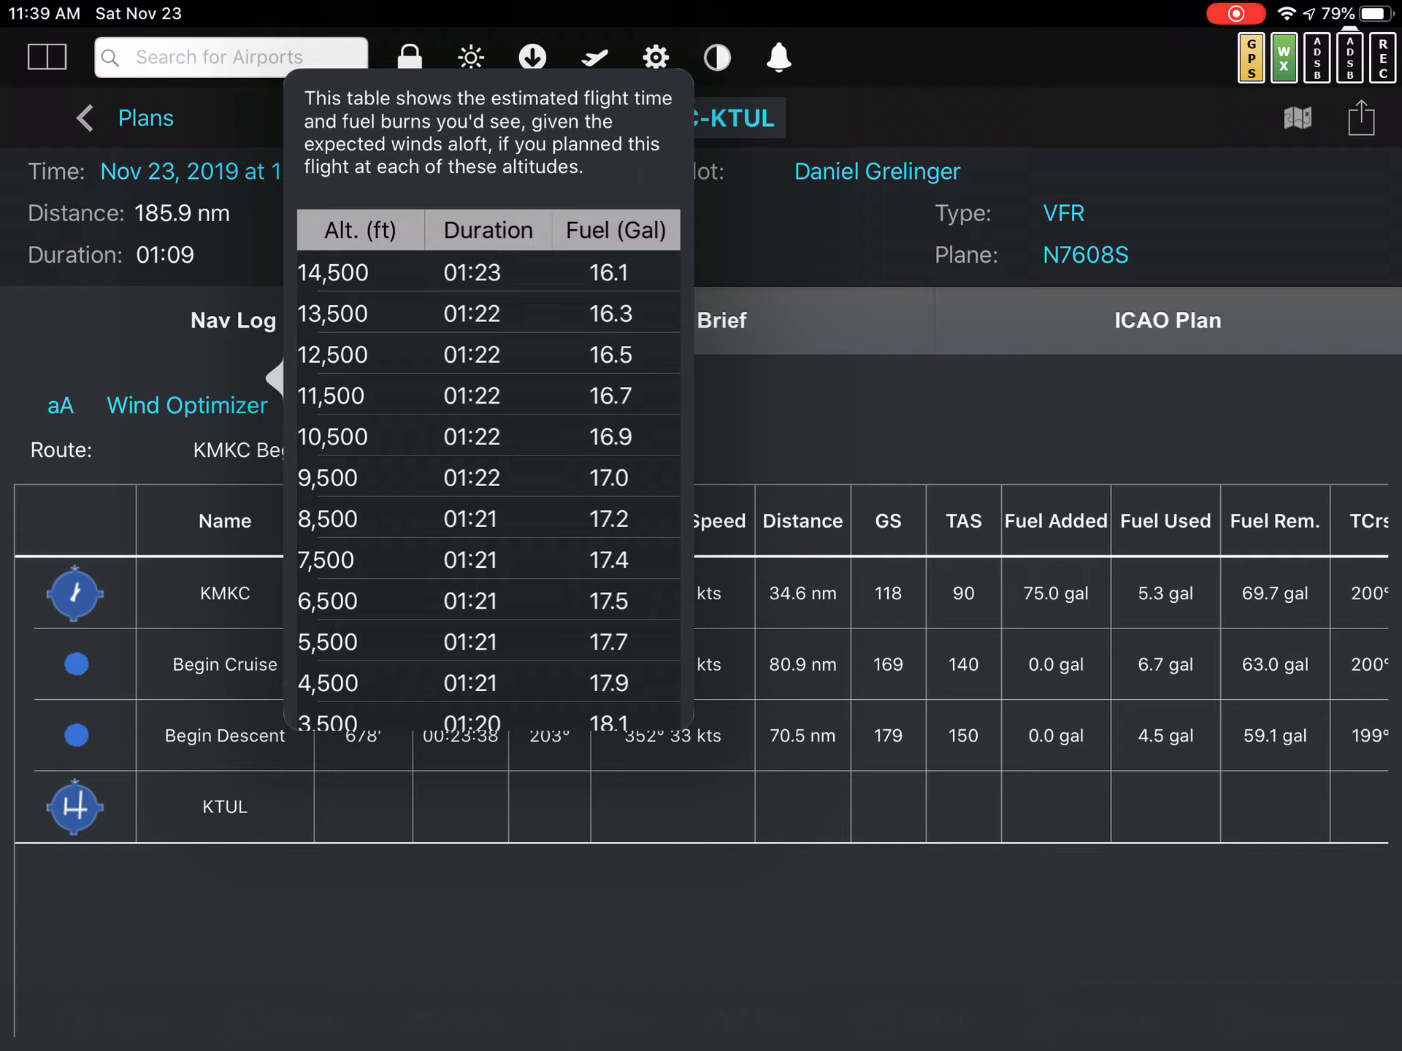
- Apply 3,500 ft to every waypoint from the Wind Optimizer table (1:20, 18.1 gal)
{"action": "scroll", "scroll_direction": "down", "scroll_amount": 3}
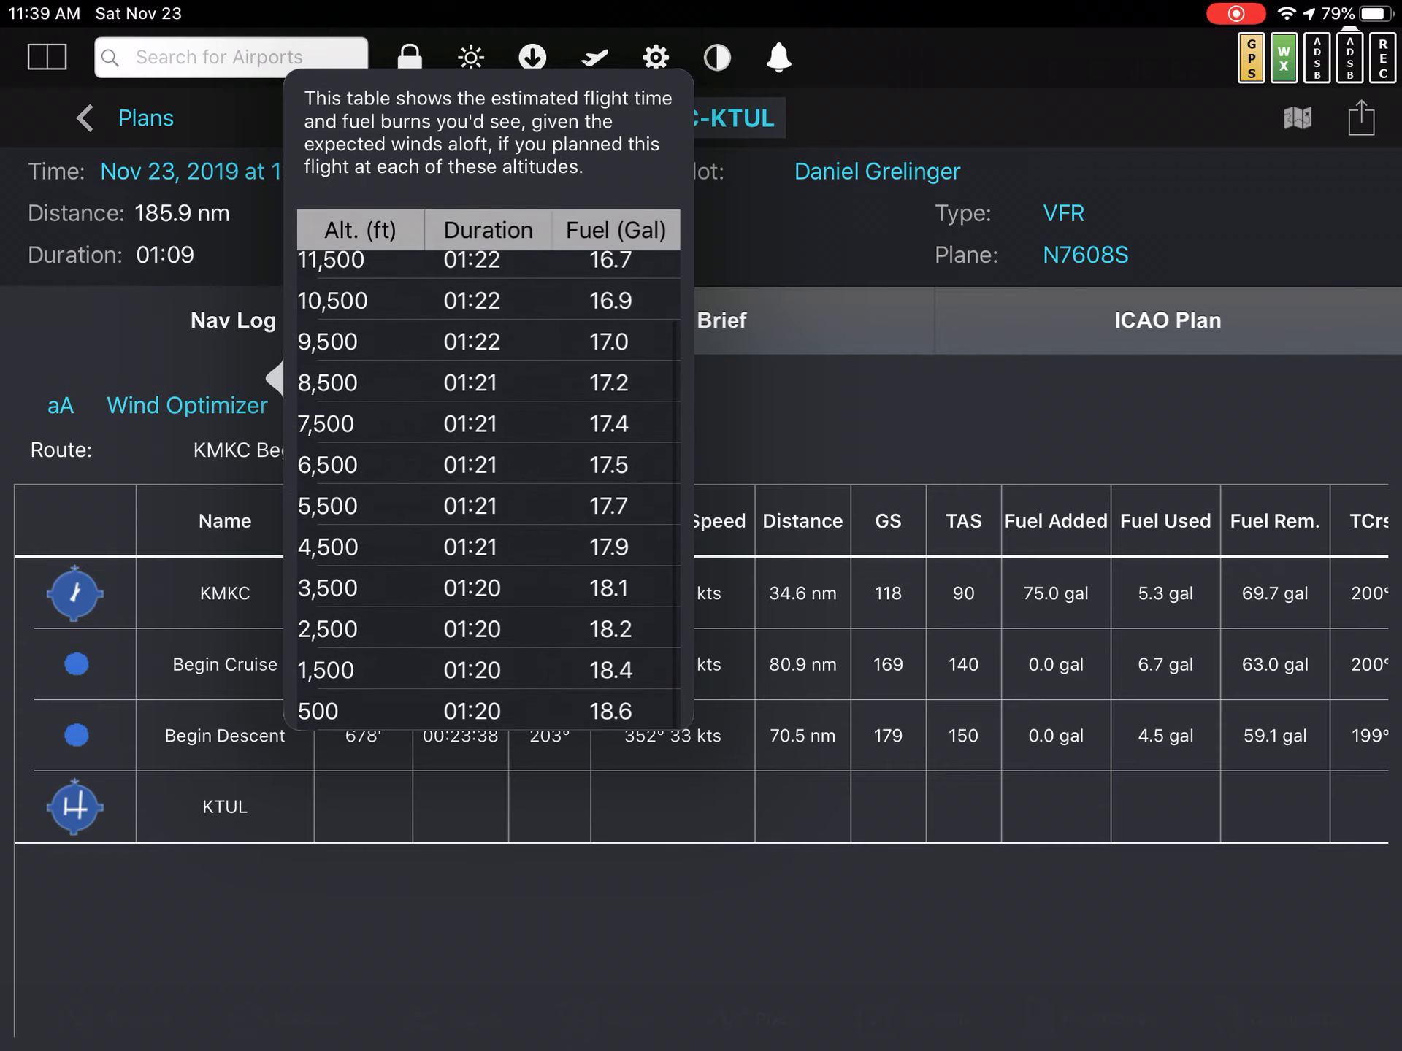
{"action": "left_click", "coordinate": [360, 589]}
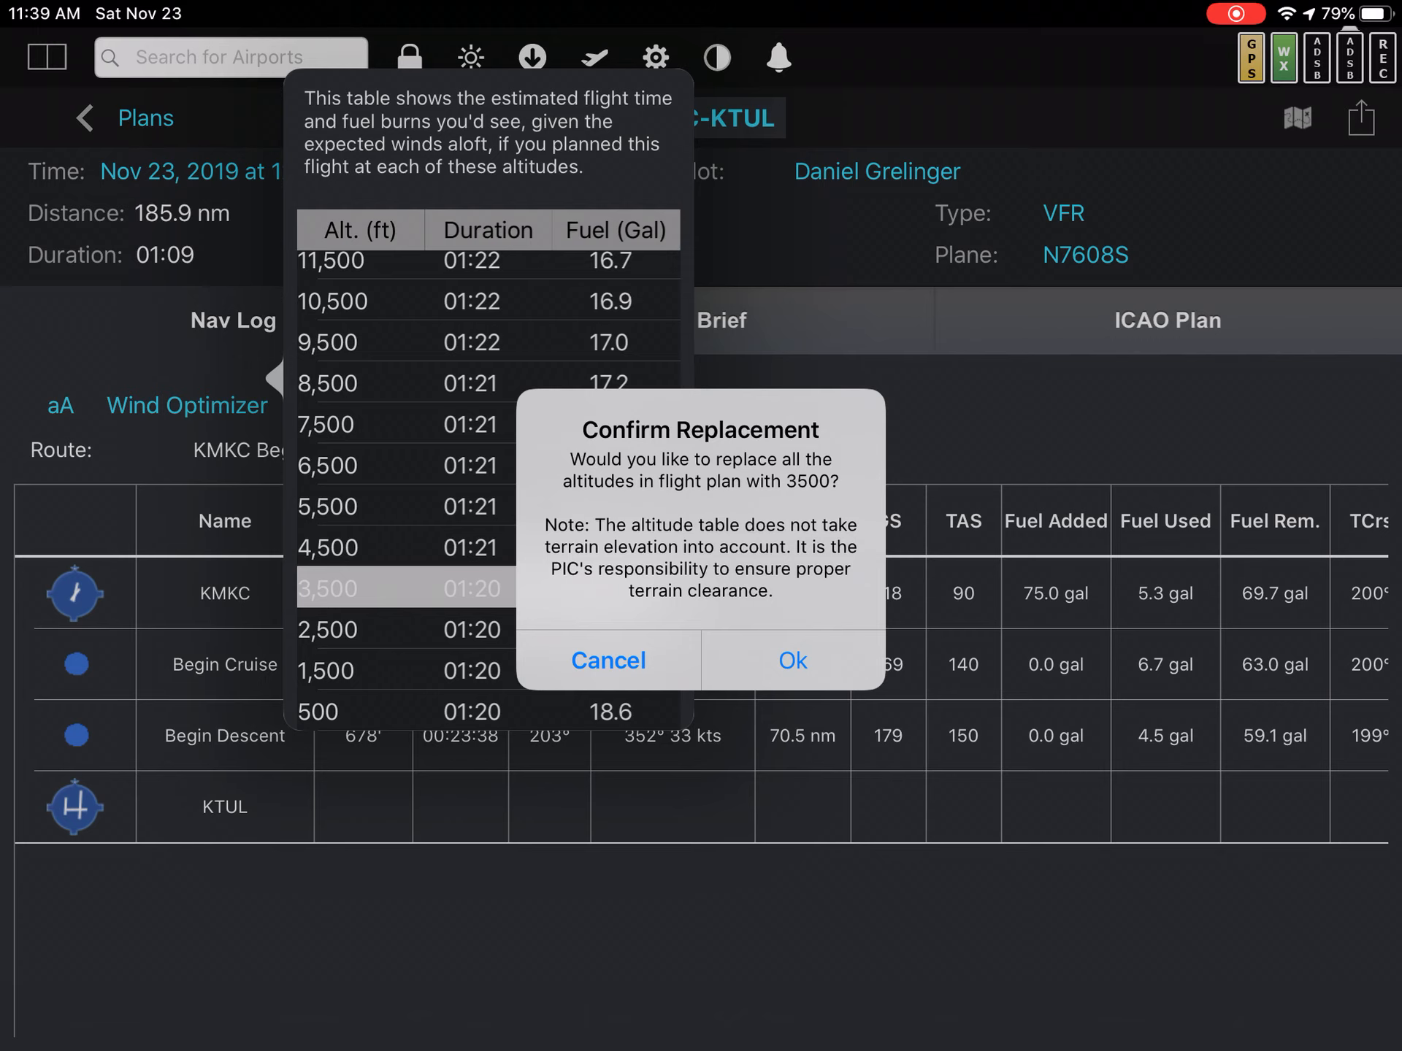
{"action": "left_click", "coordinate": [790, 661]}
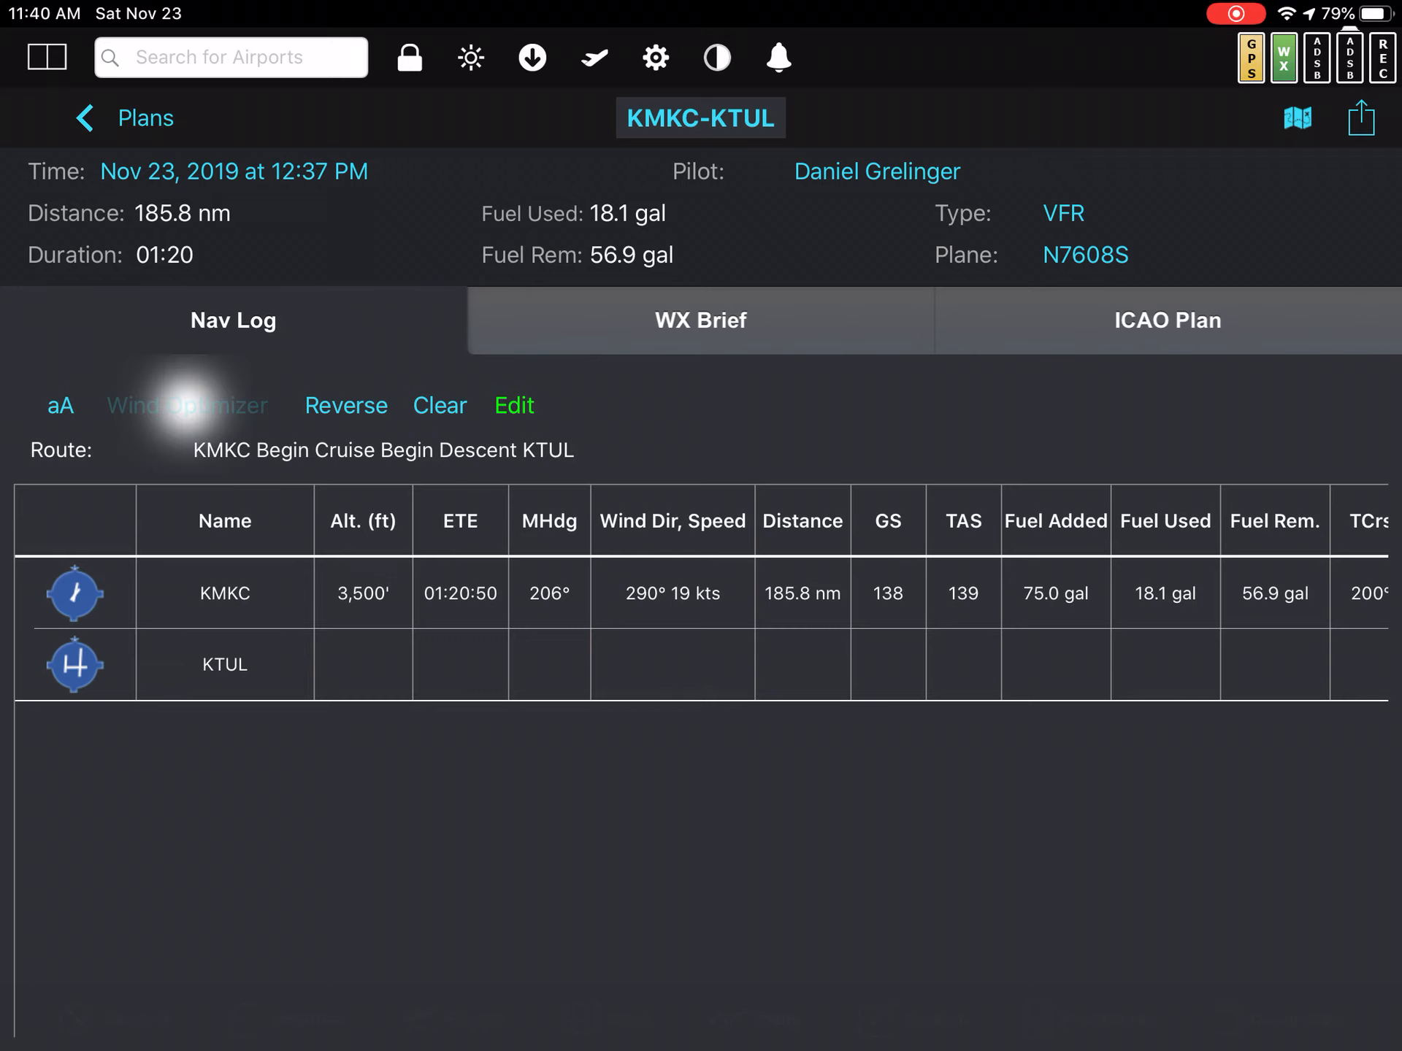
- Pick 12,500 ft in the Wind Optimizer table, then view KMKC Downtown airport details
{"action": "left_click", "coordinate": [188, 405]}
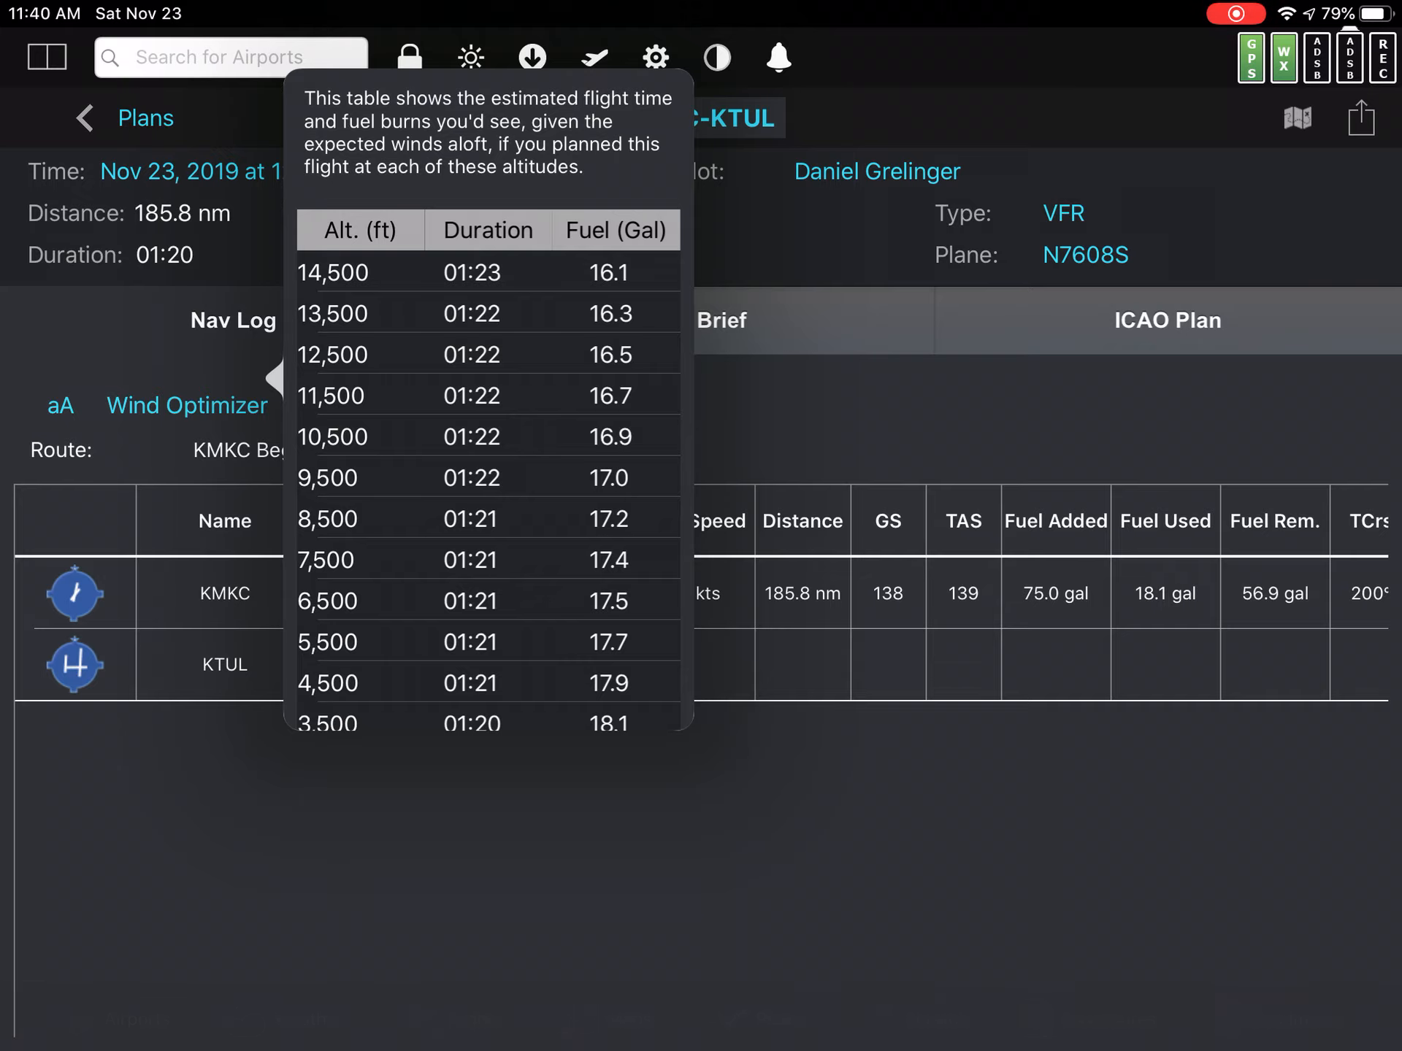
{"action": "left_click", "coordinate": [487, 354]}
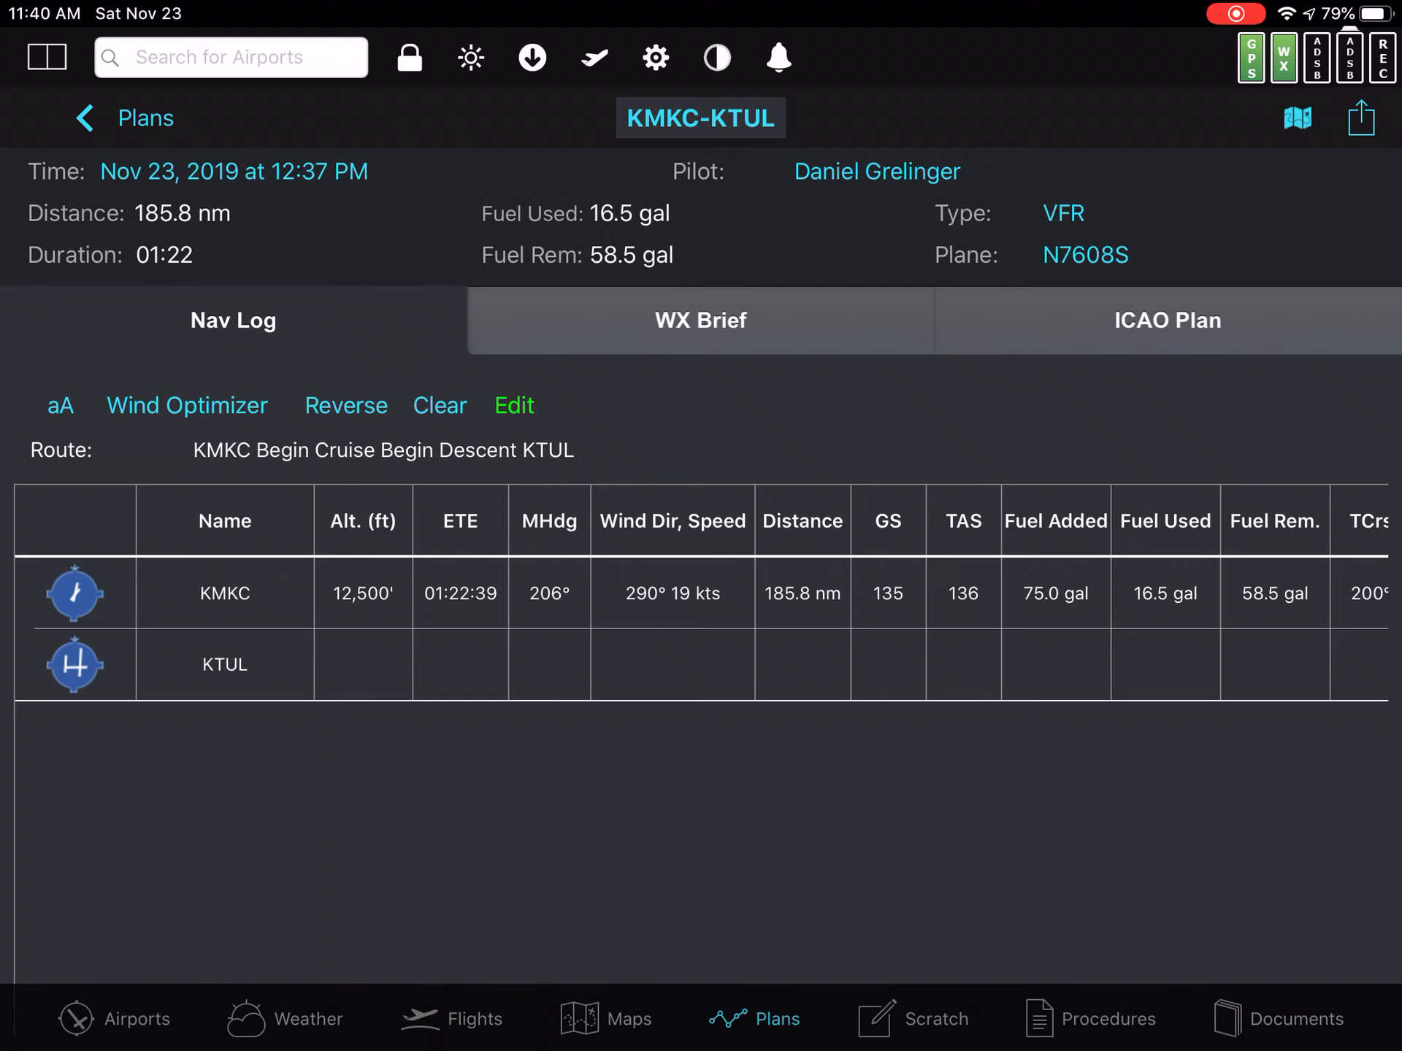
{"action": "left_click", "coordinate": [75, 593]}
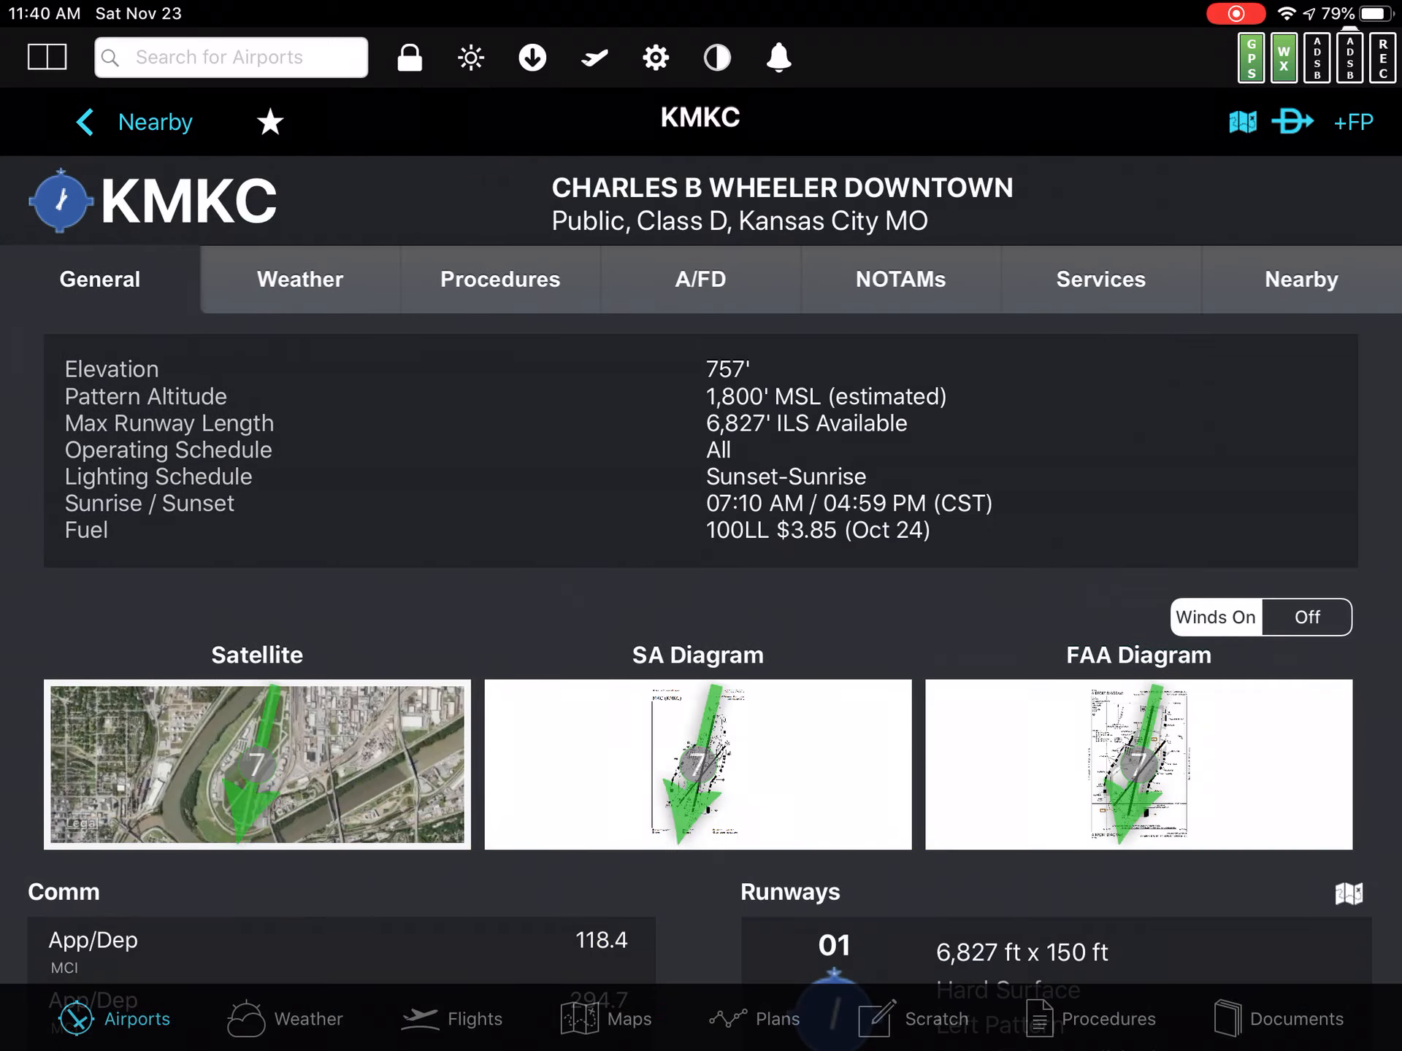
- Return from the KMKC airport page to the KMKC-KTUL nav log
{"action": "left_click", "coordinate": [756, 1017]}
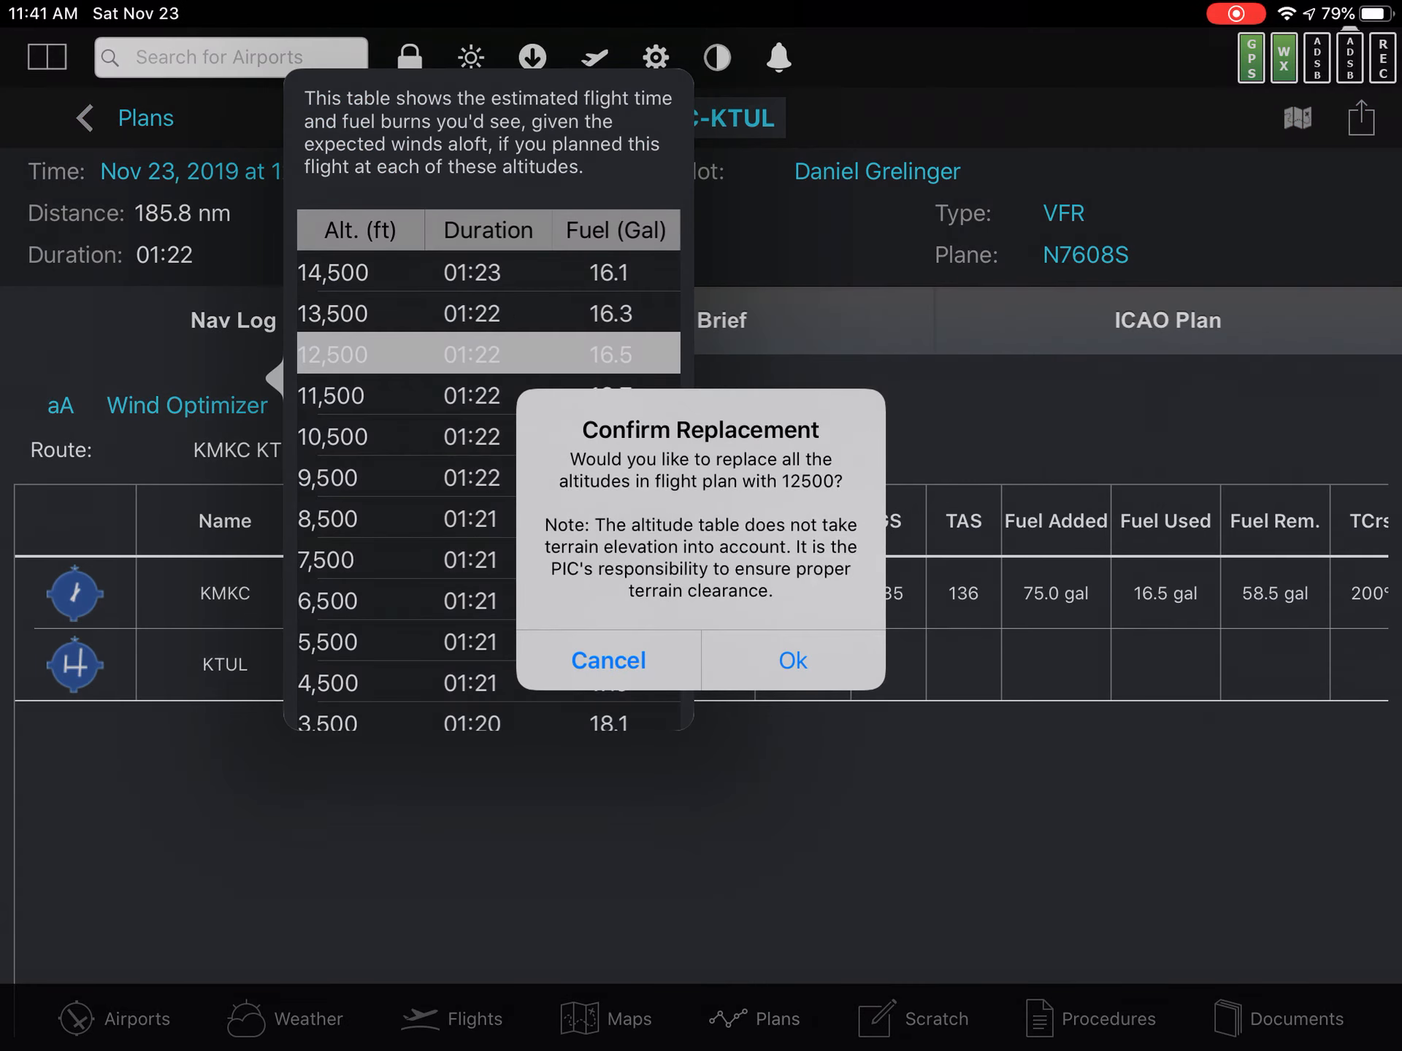
- Confirm replacing all plan altitudes with 12,500 ft (1:22, 16.5 gal)
{"action": "left_click", "coordinate": [790, 661]}
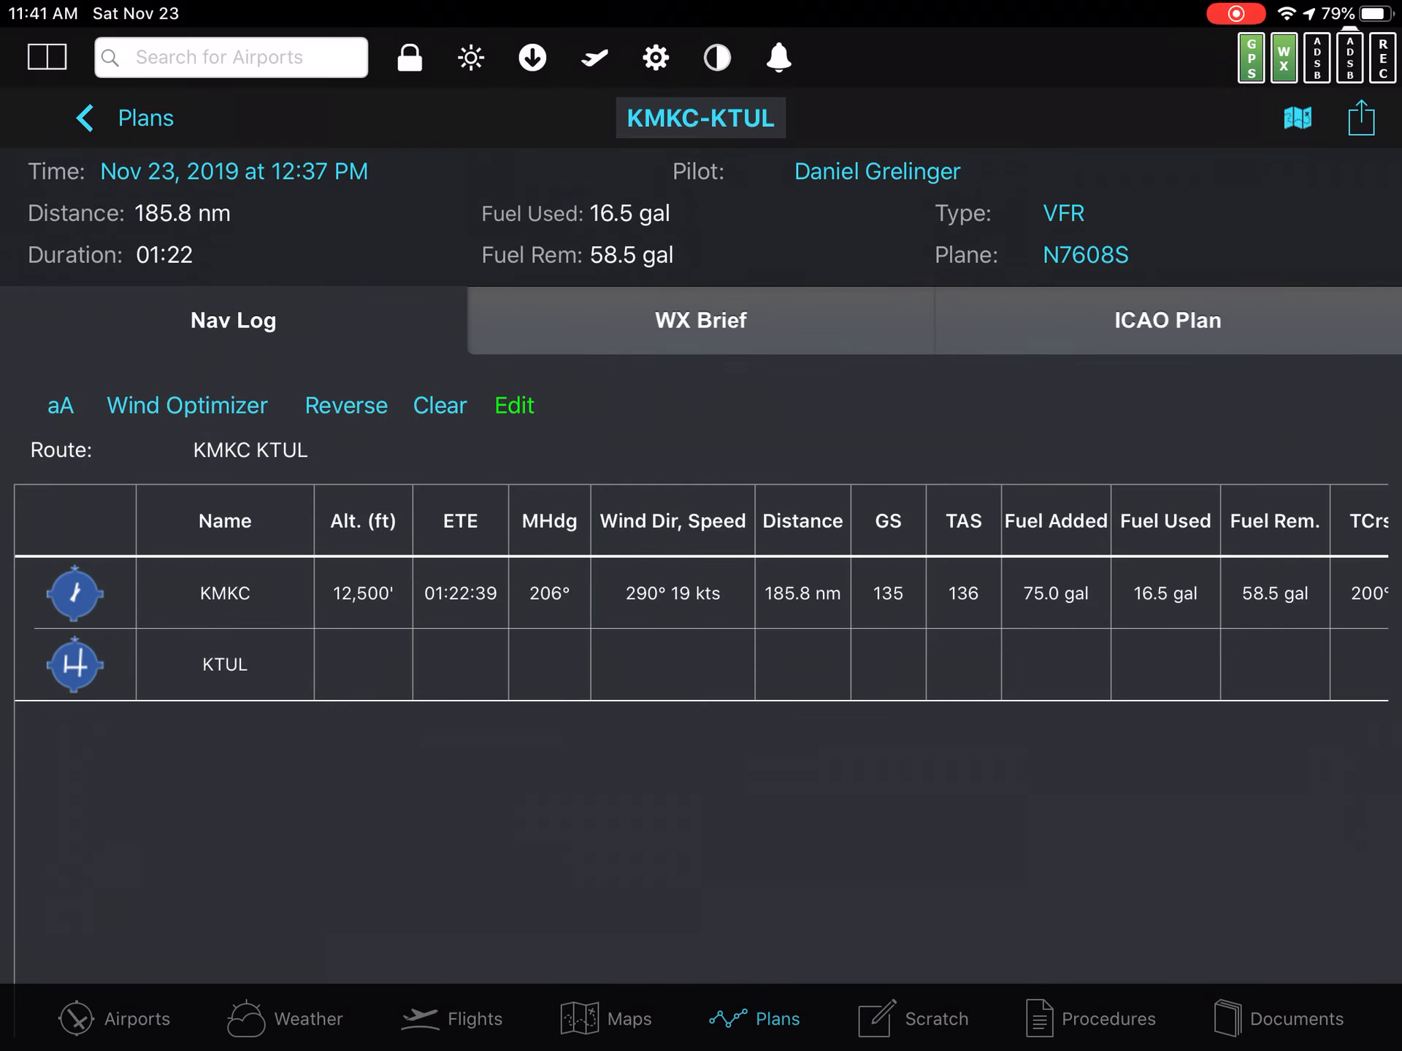
- Edit the route and enter 1050 as the KMKC waypoint's altitude, making it 10,500 ft
{"action": "left_click", "coordinate": [514, 405]}
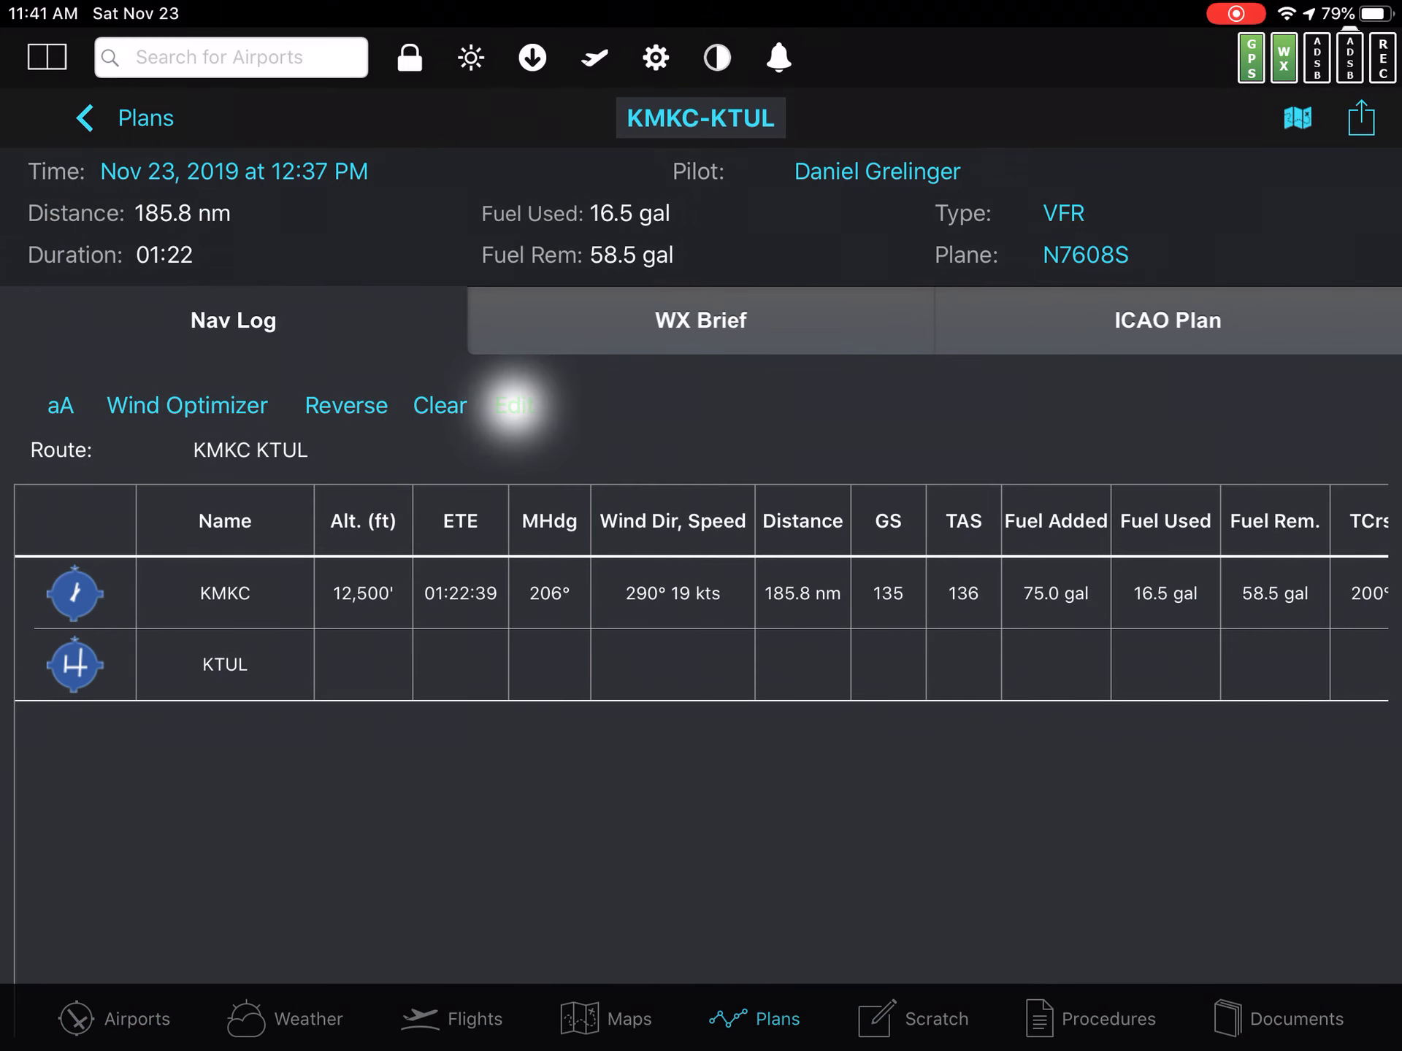
{"action": "left_click", "coordinate": [514, 405]}
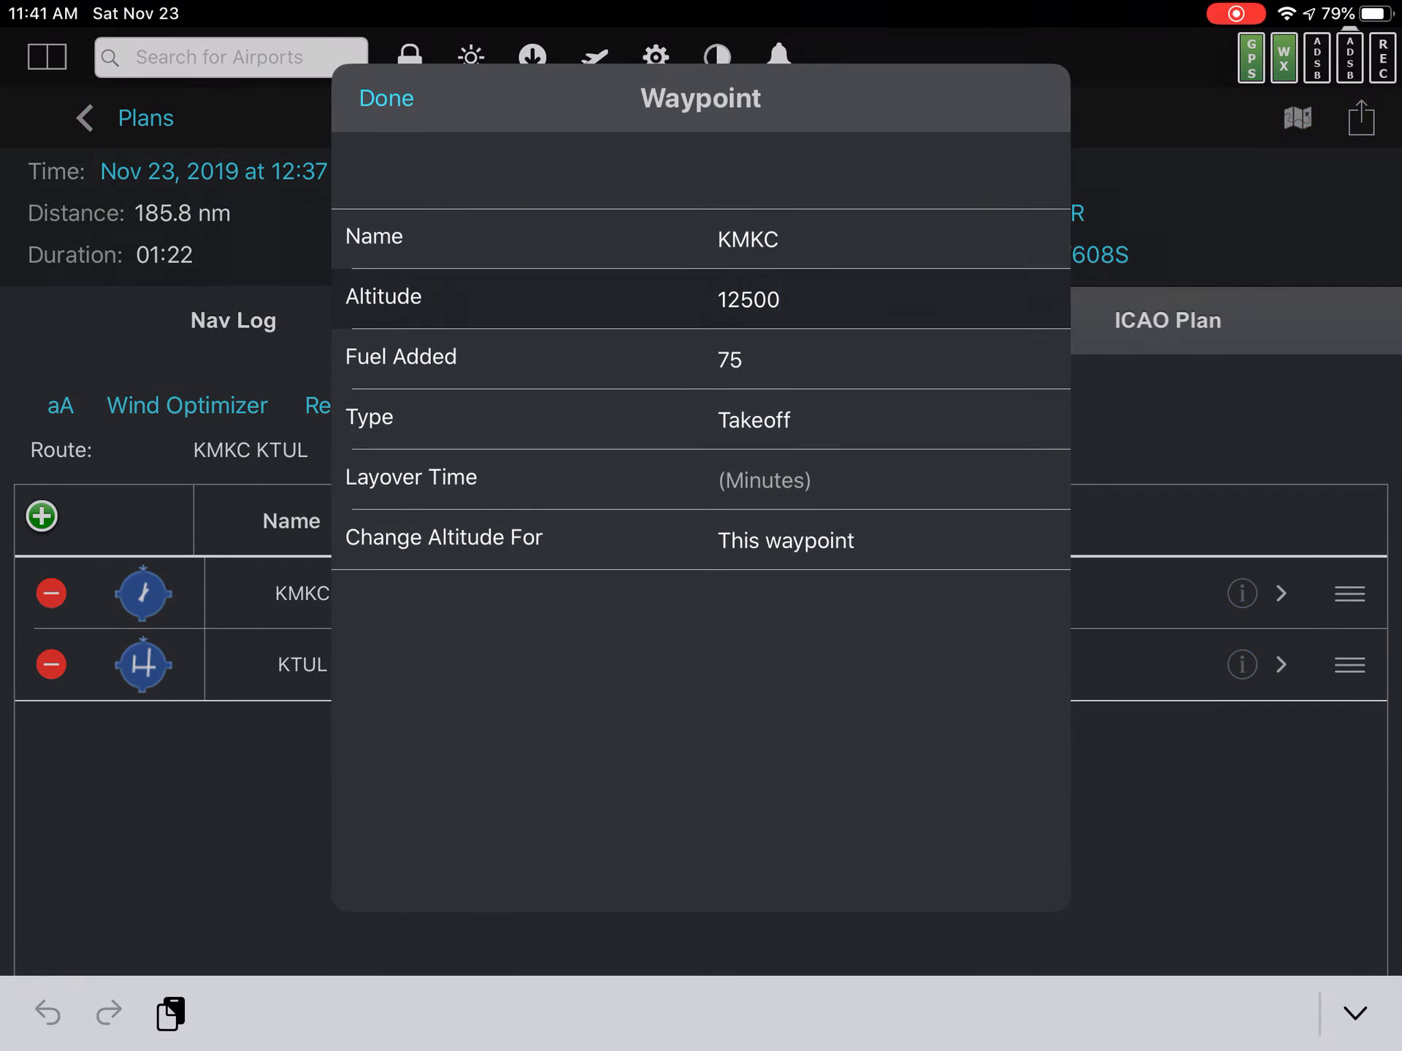
{"action": "left_click", "coordinate": [384, 98]}
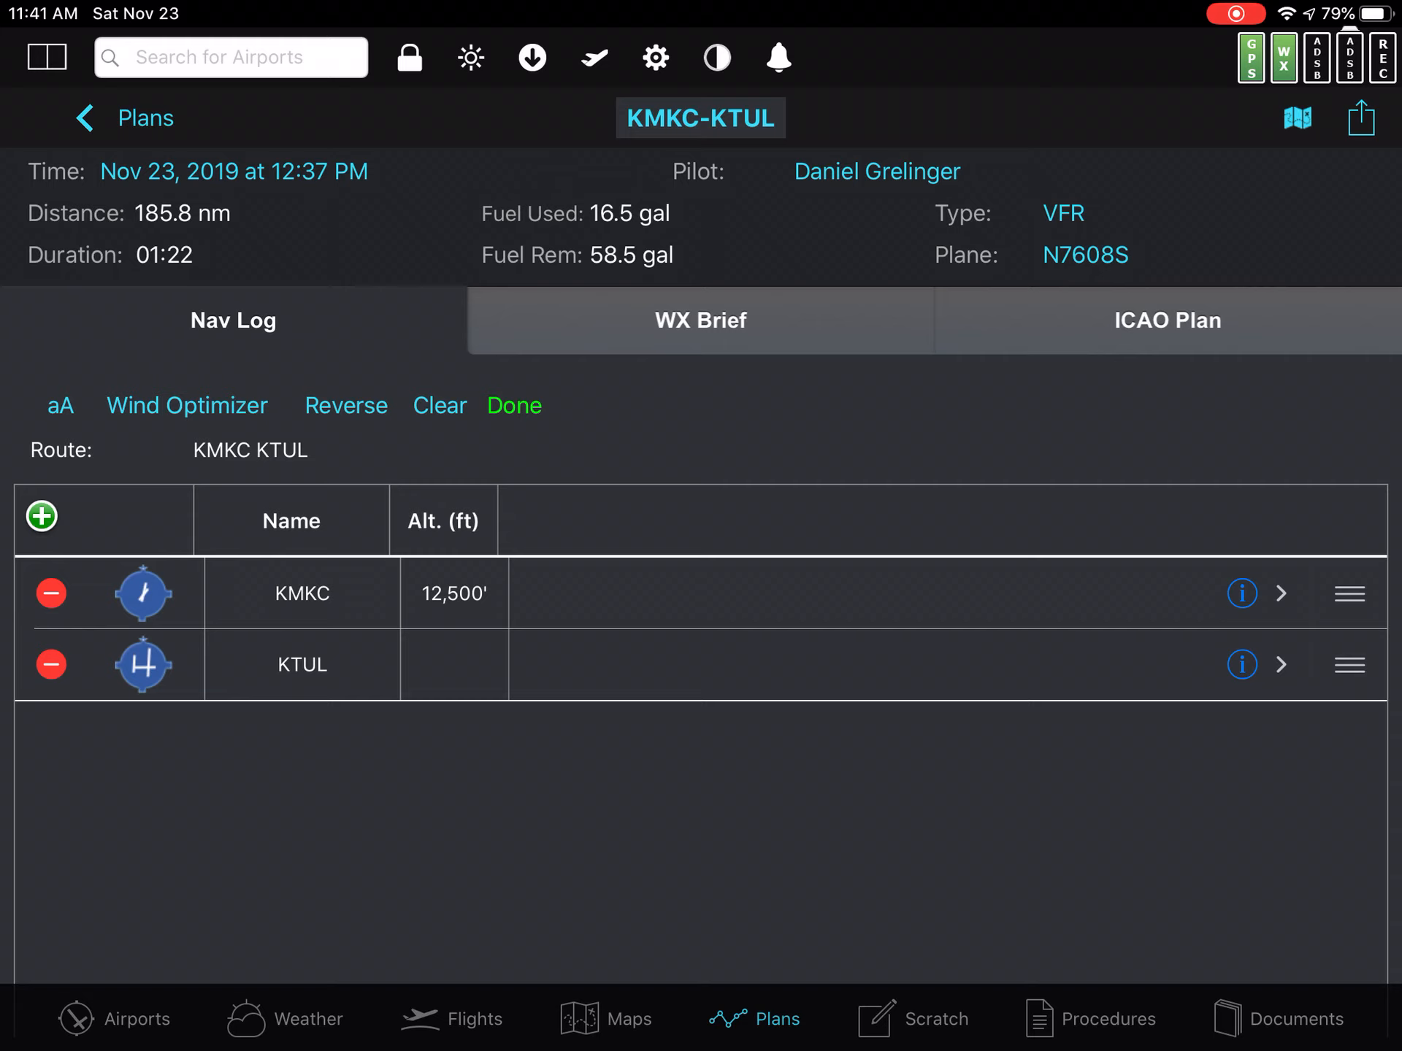
{"action": "left_click", "coordinate": [513, 405]}
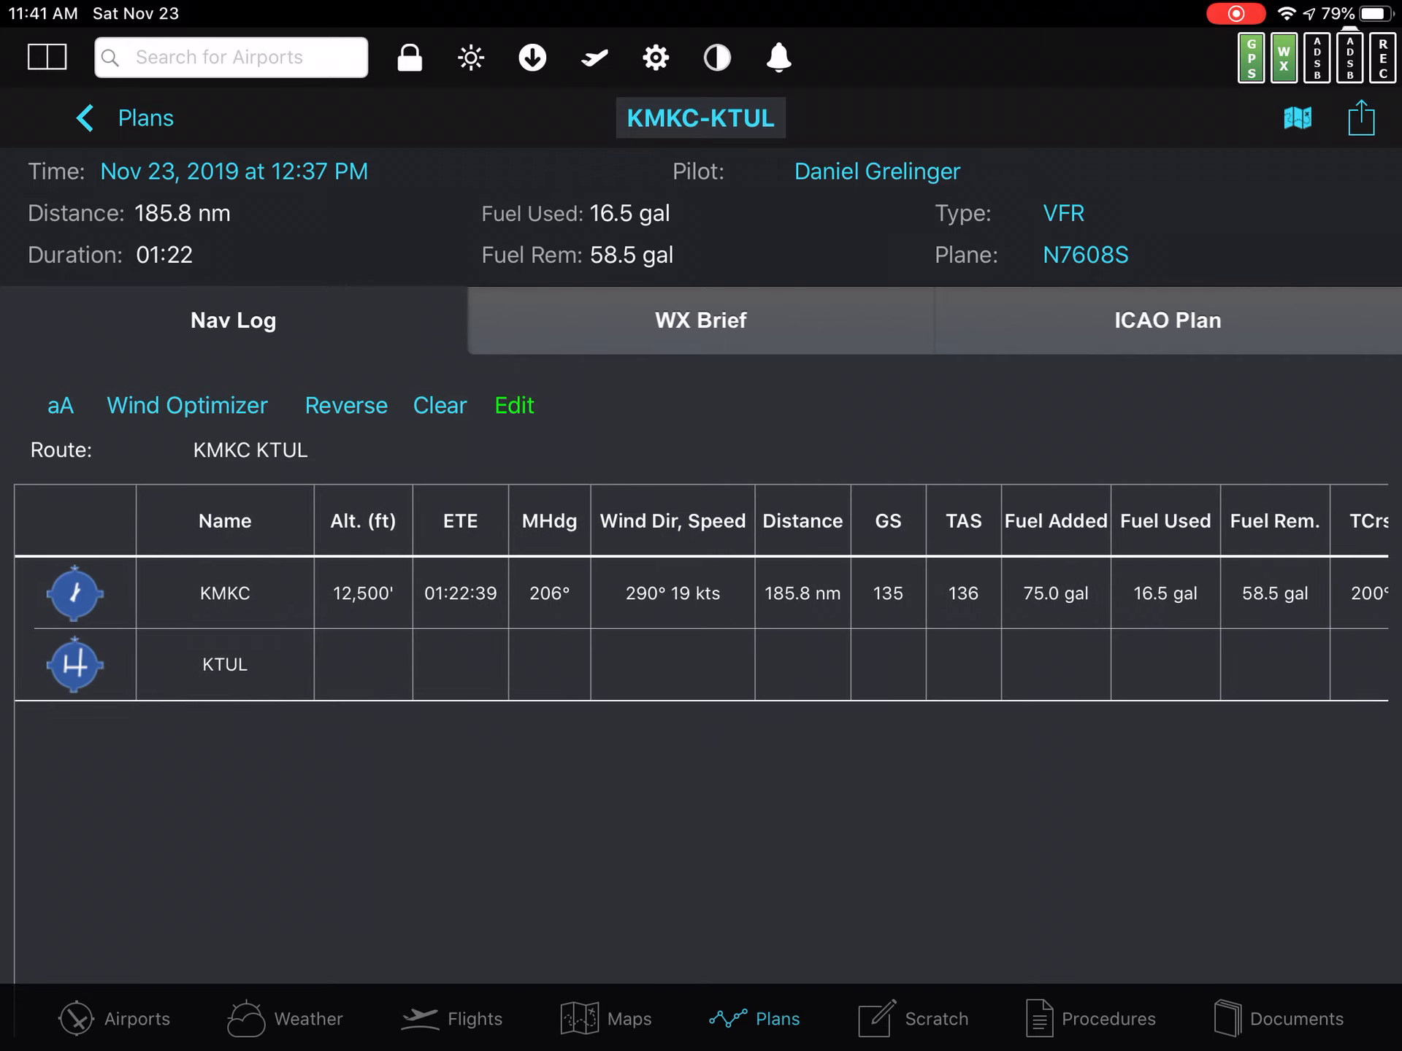
{"action": "left_click", "coordinate": [513, 405]}
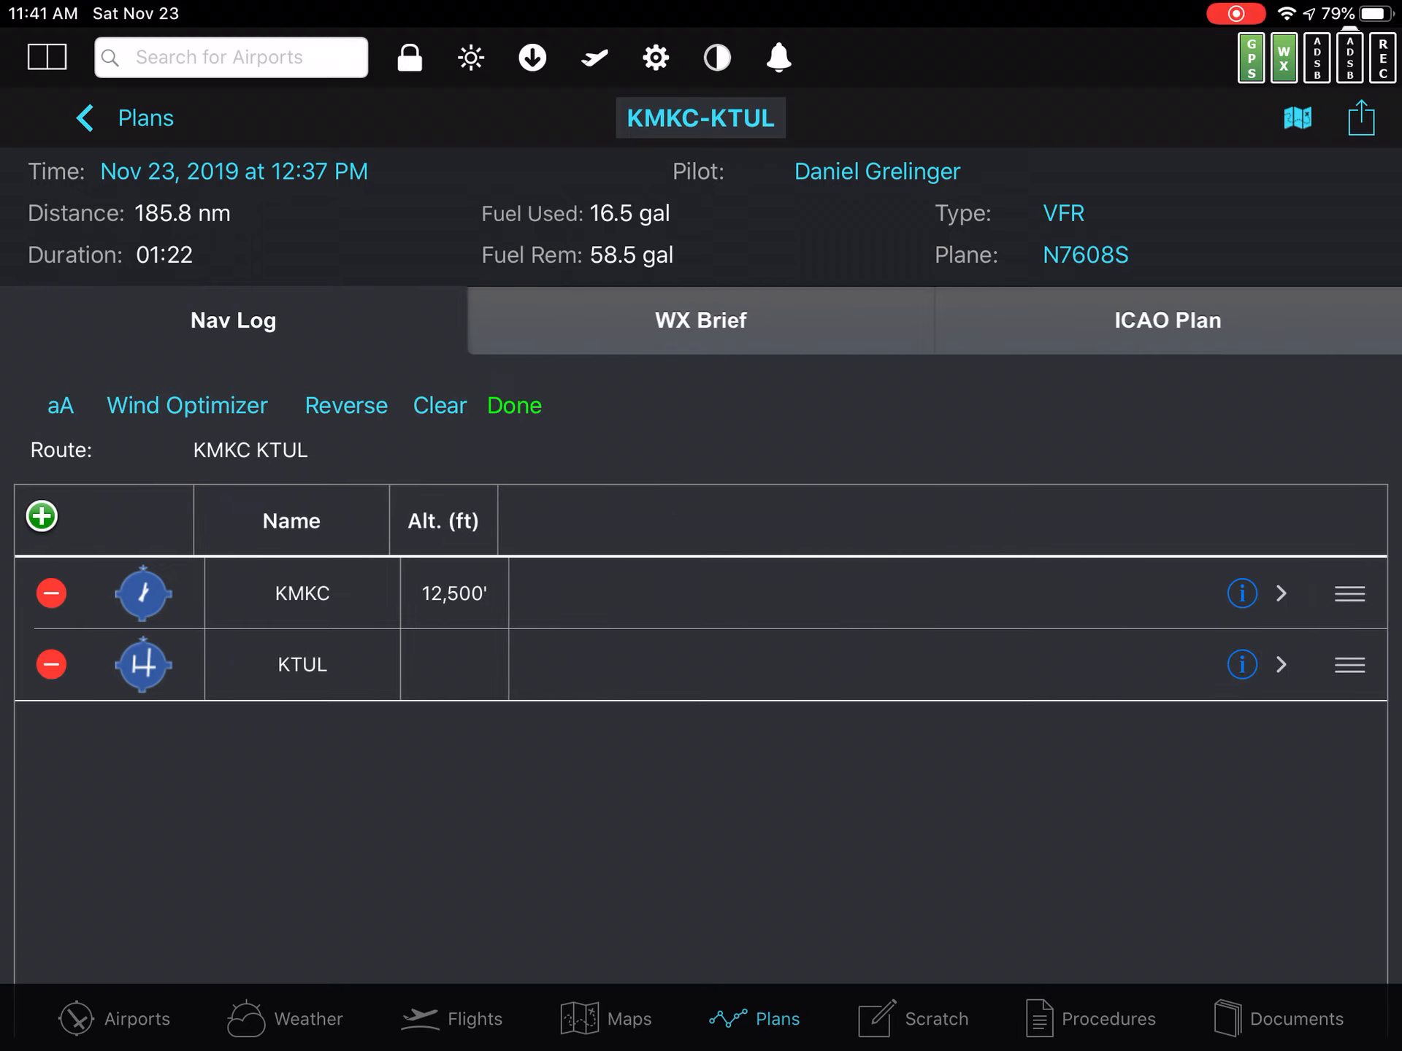
{"action": "left_click", "coordinate": [1242, 593]}
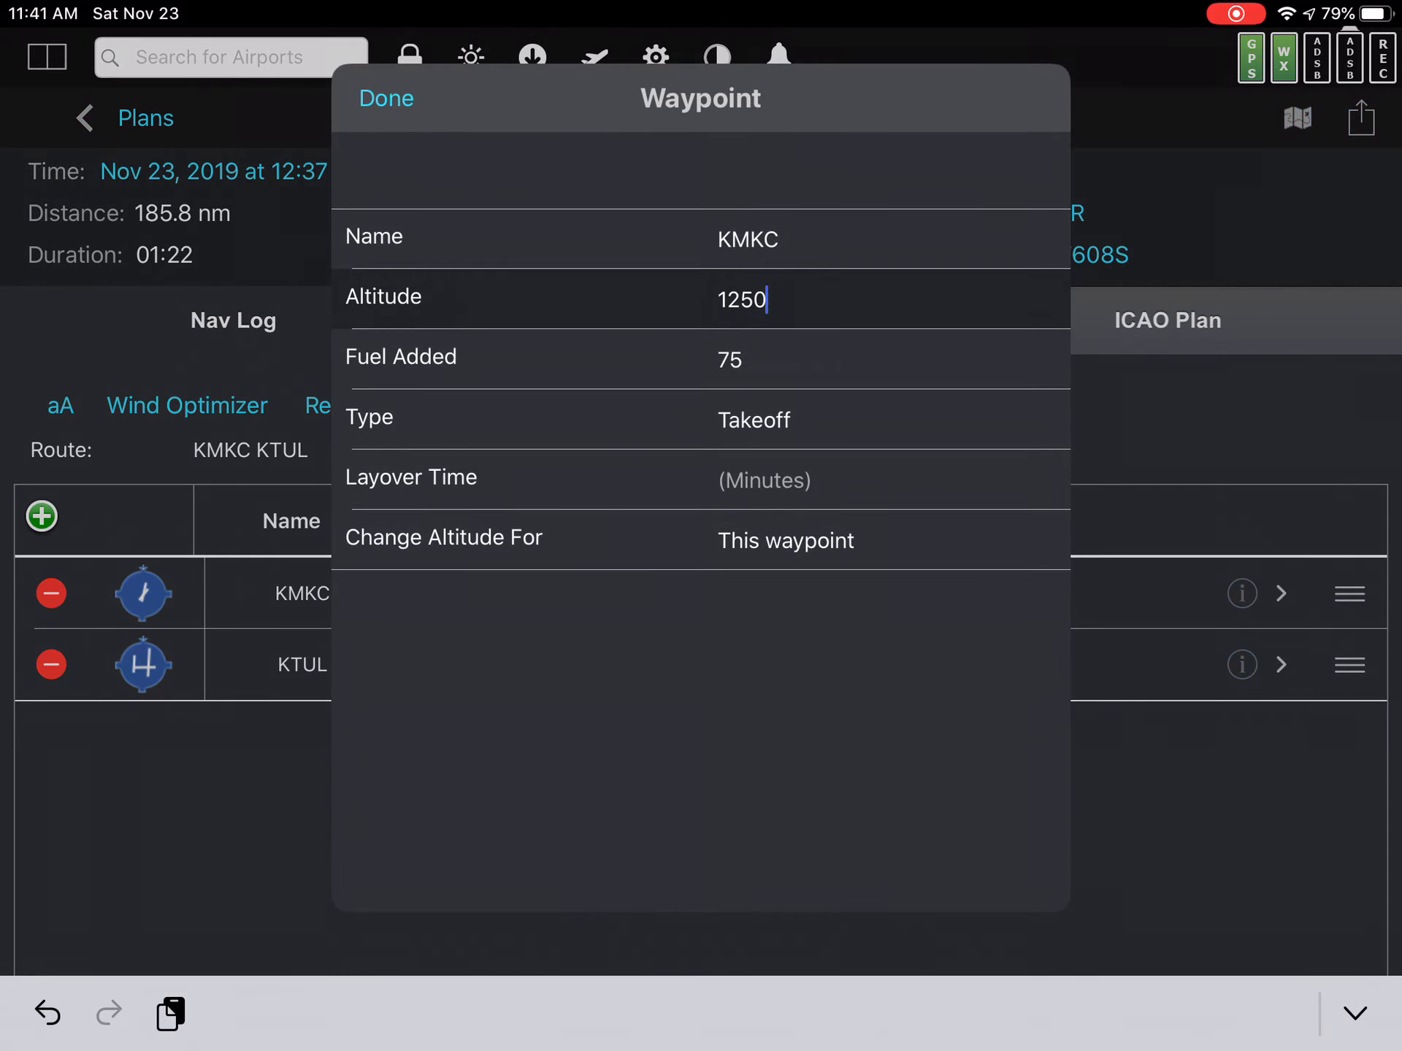
{"action": "type", "text": "1050"}
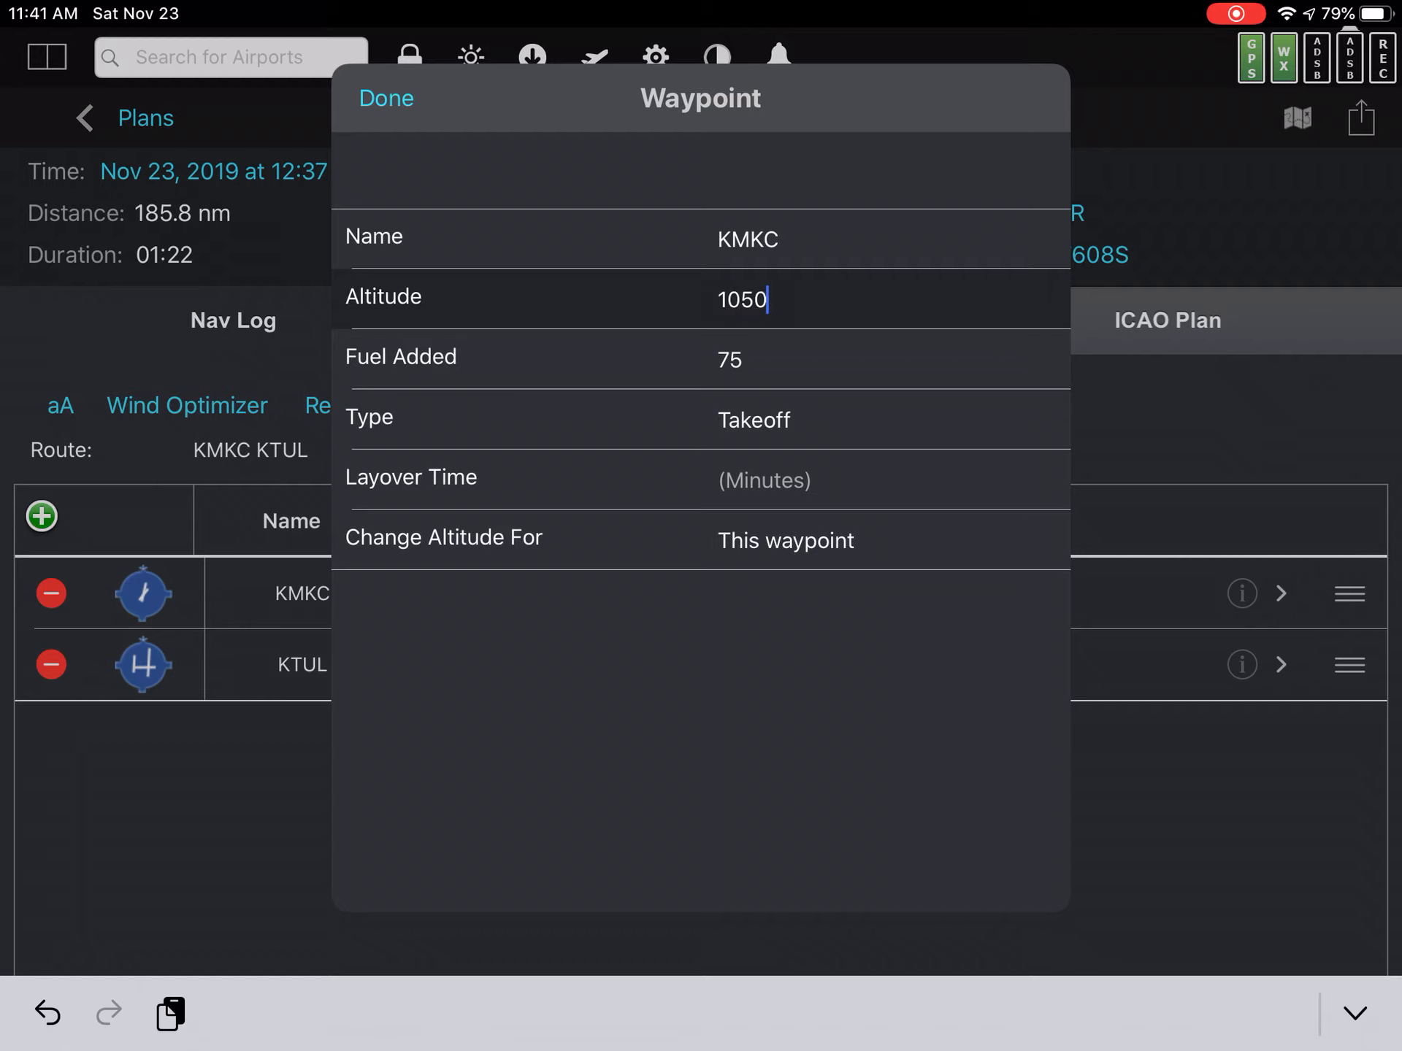
{"action": "left_click", "coordinate": [385, 97]}
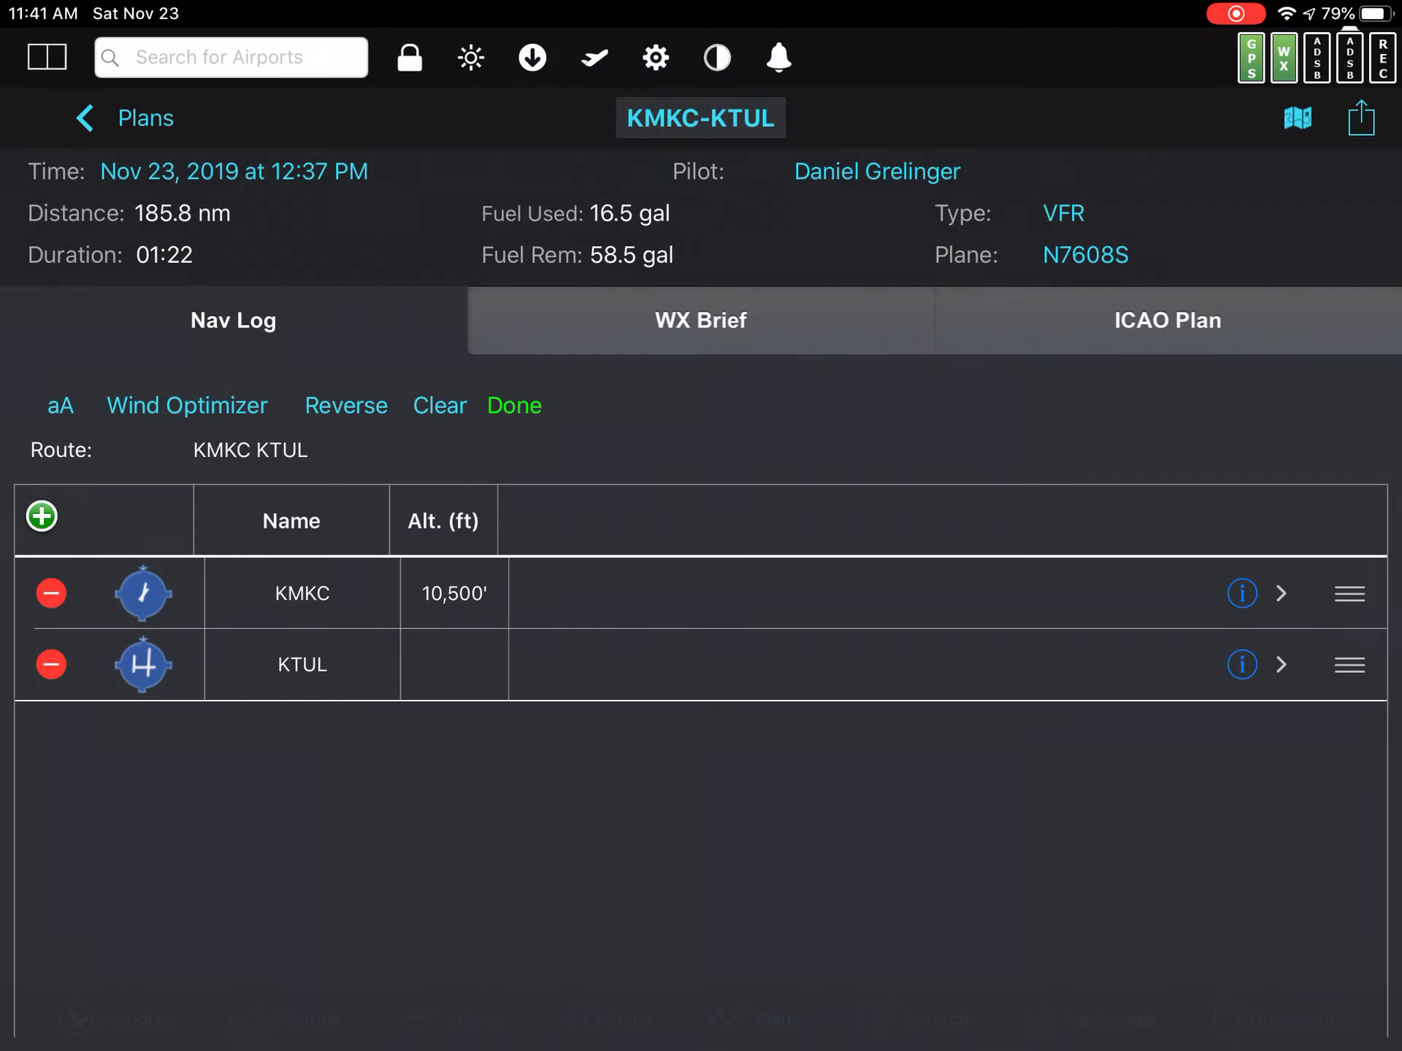
{"action": "left_click", "coordinate": [513, 405]}
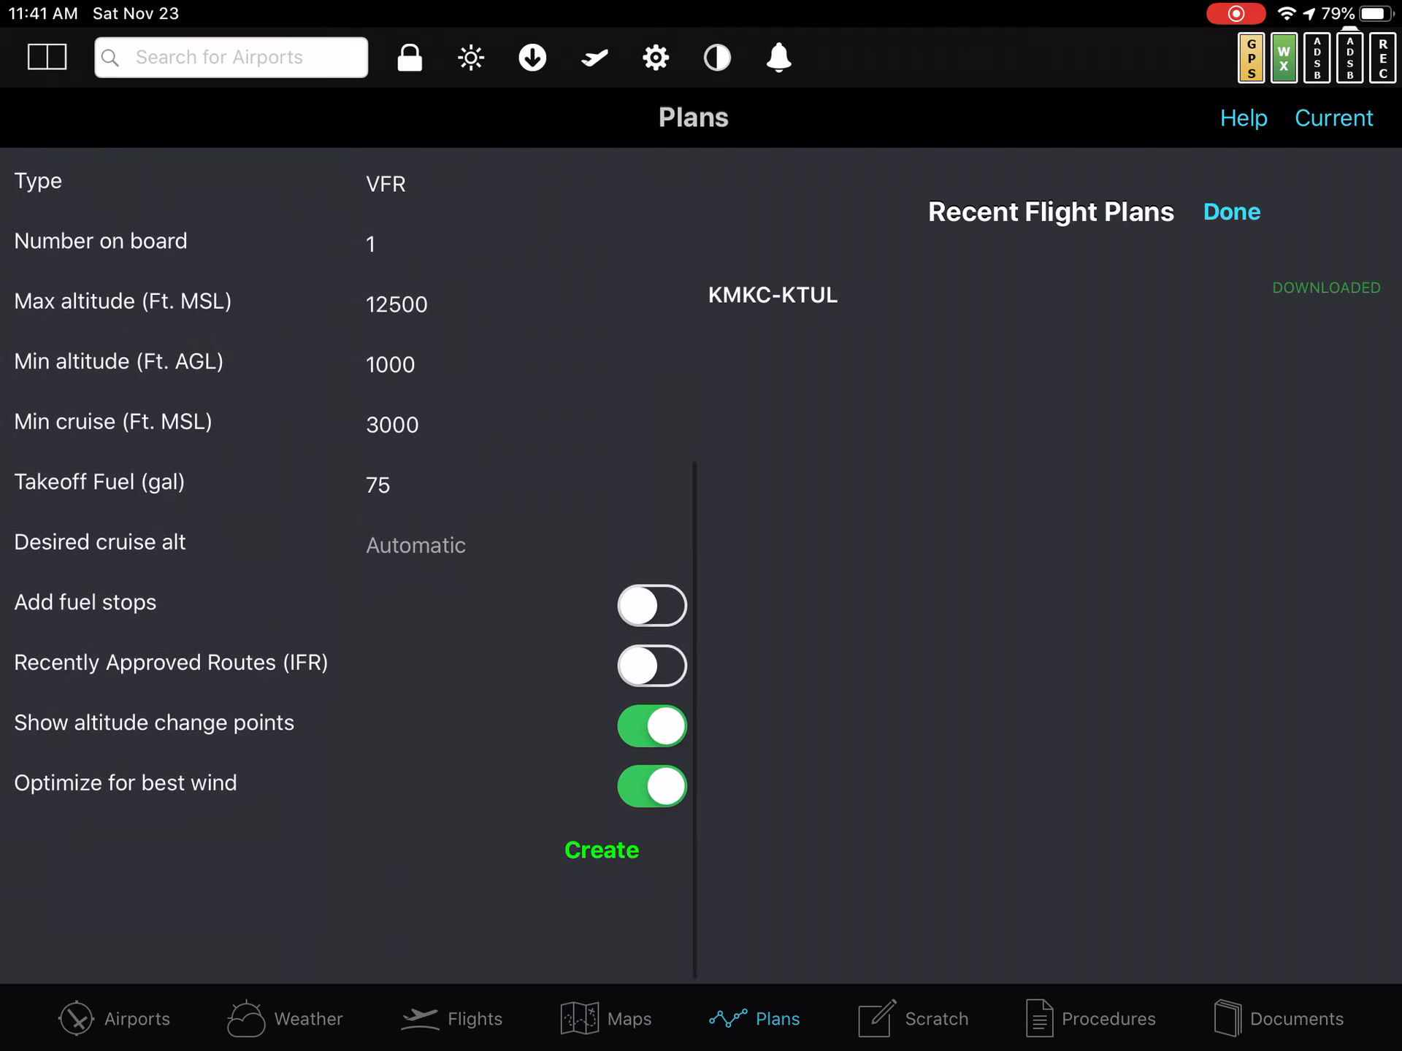
- Create plan KMKC-KTUL (2) and choose 12,500 ft in its Wind Optimizer table
{"action": "left_click", "coordinate": [79, 212]}
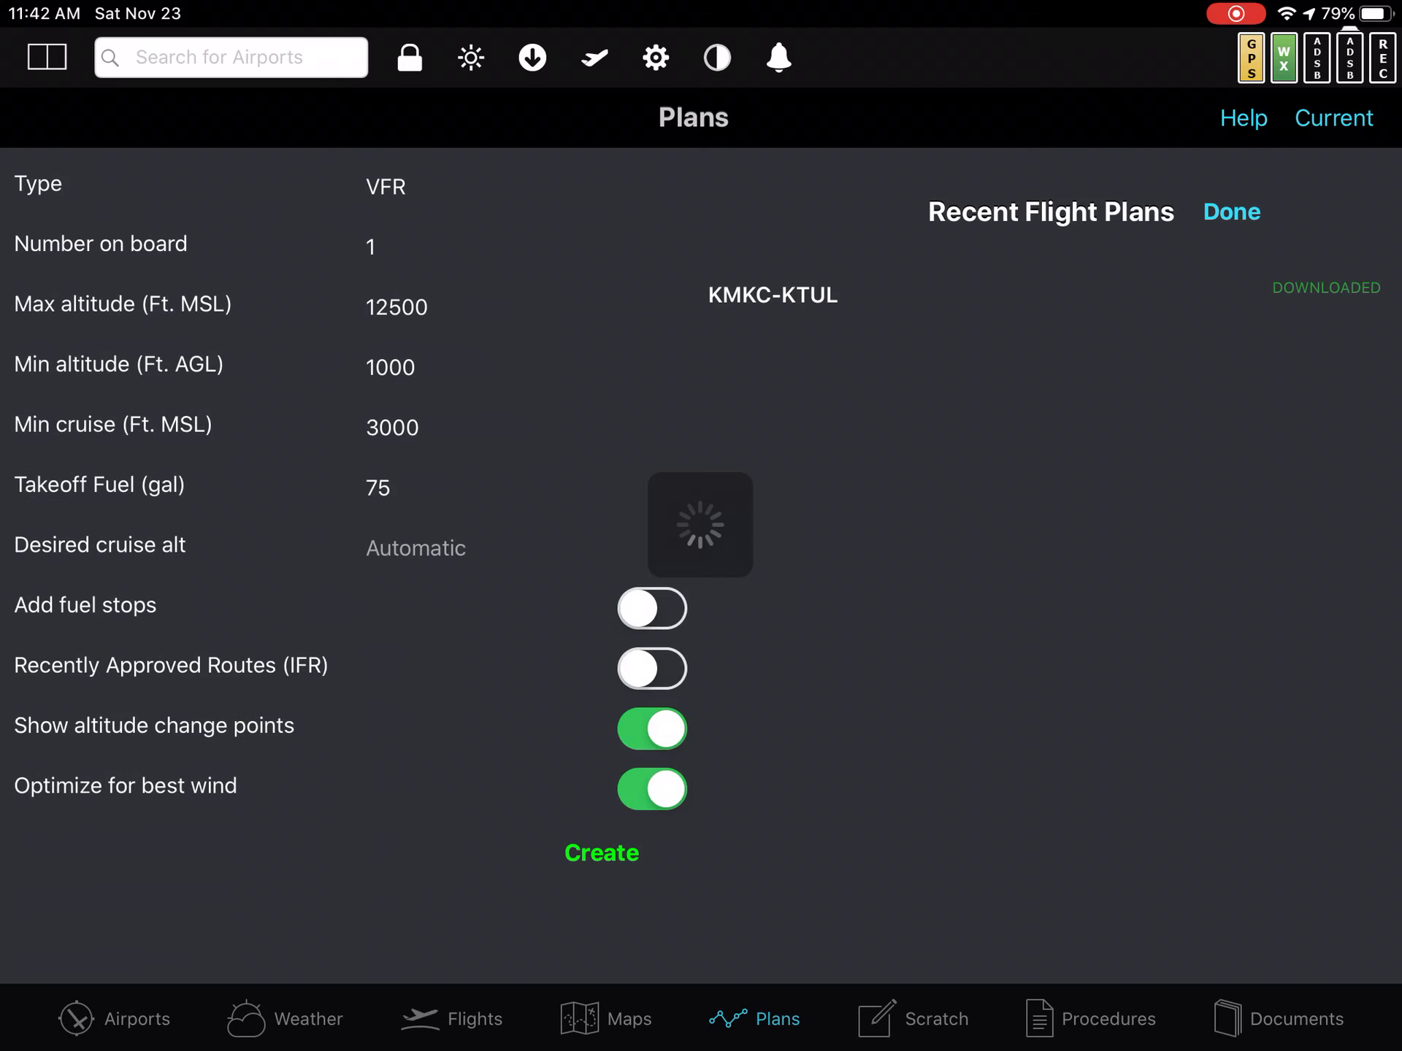
{"action": "left_click", "coordinate": [771, 295]}
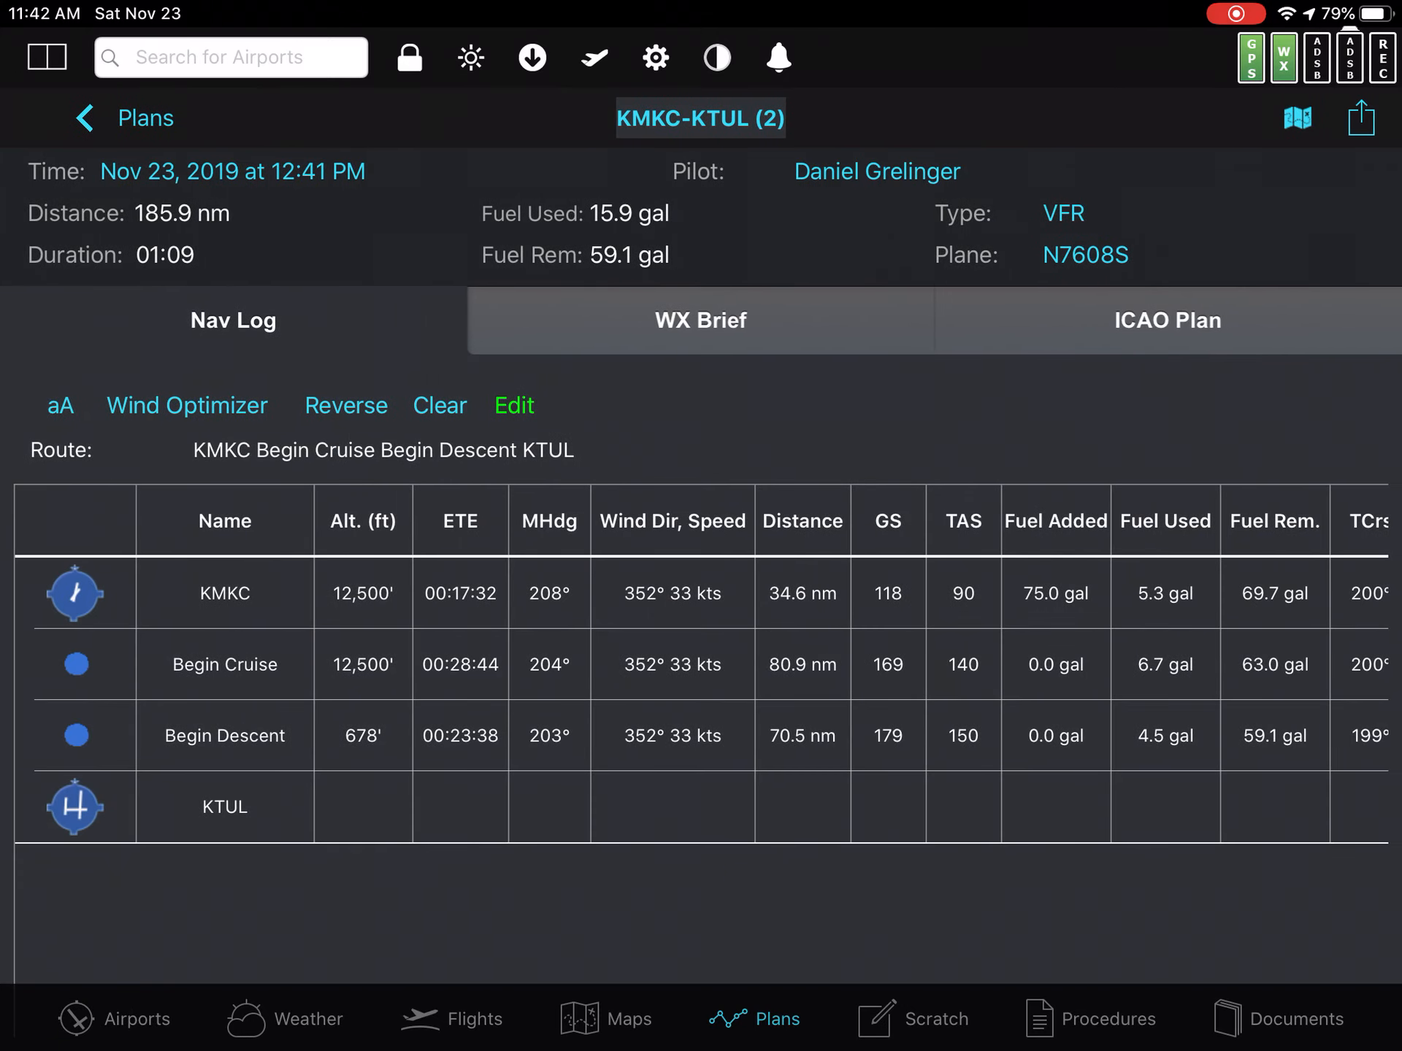
{"action": "left_click", "coordinate": [593, 57]}
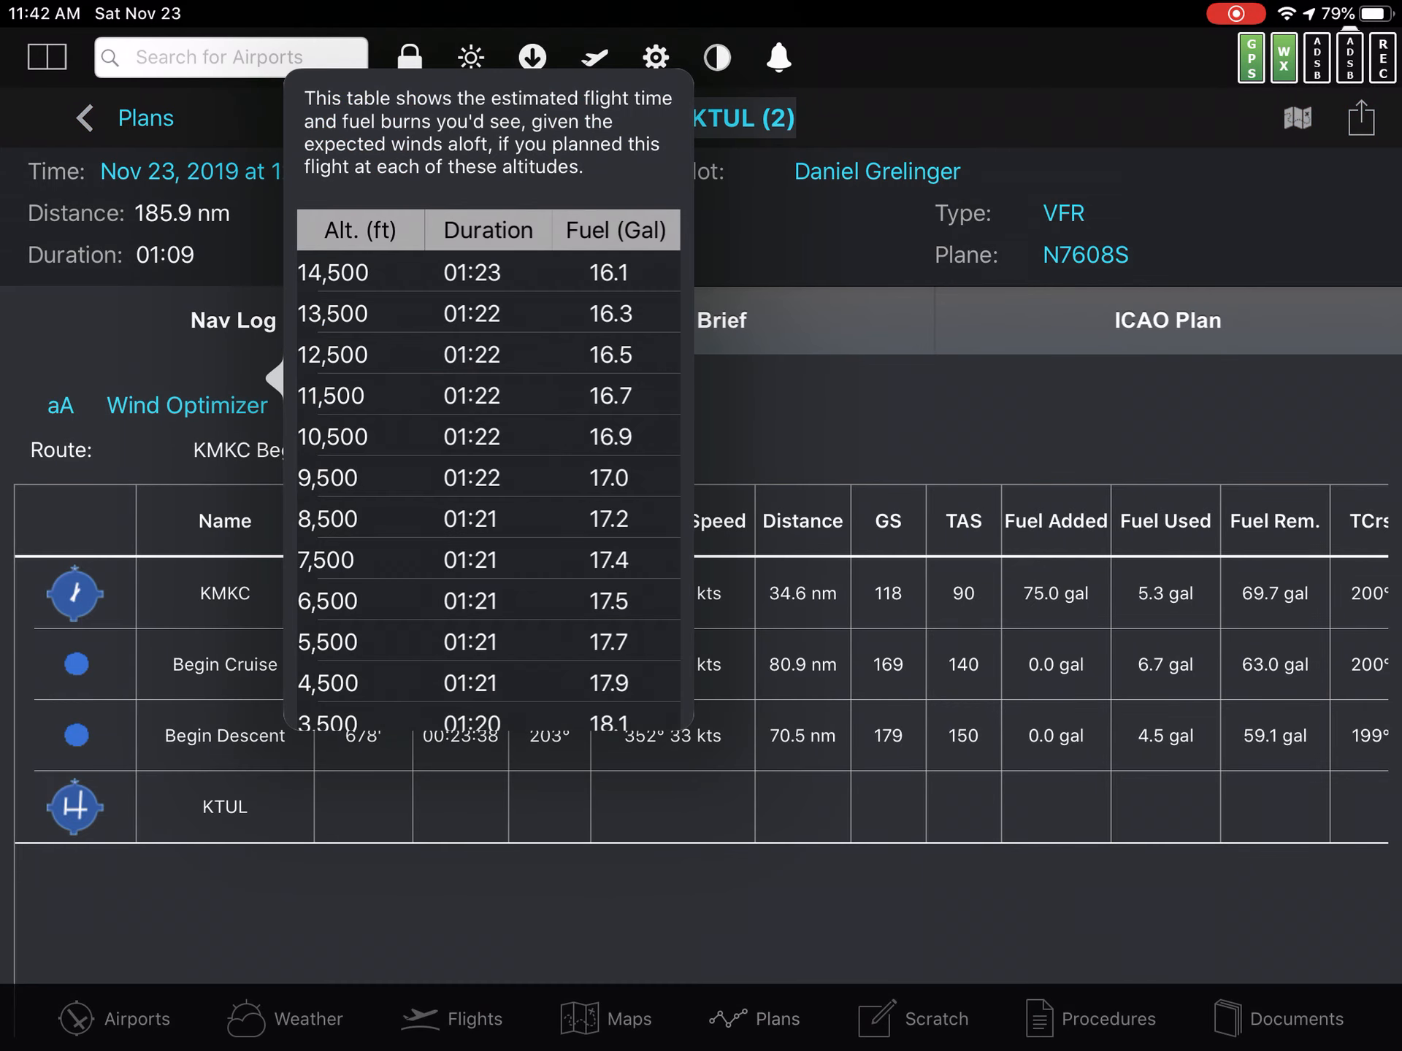
{"action": "left_click", "coordinate": [487, 354]}
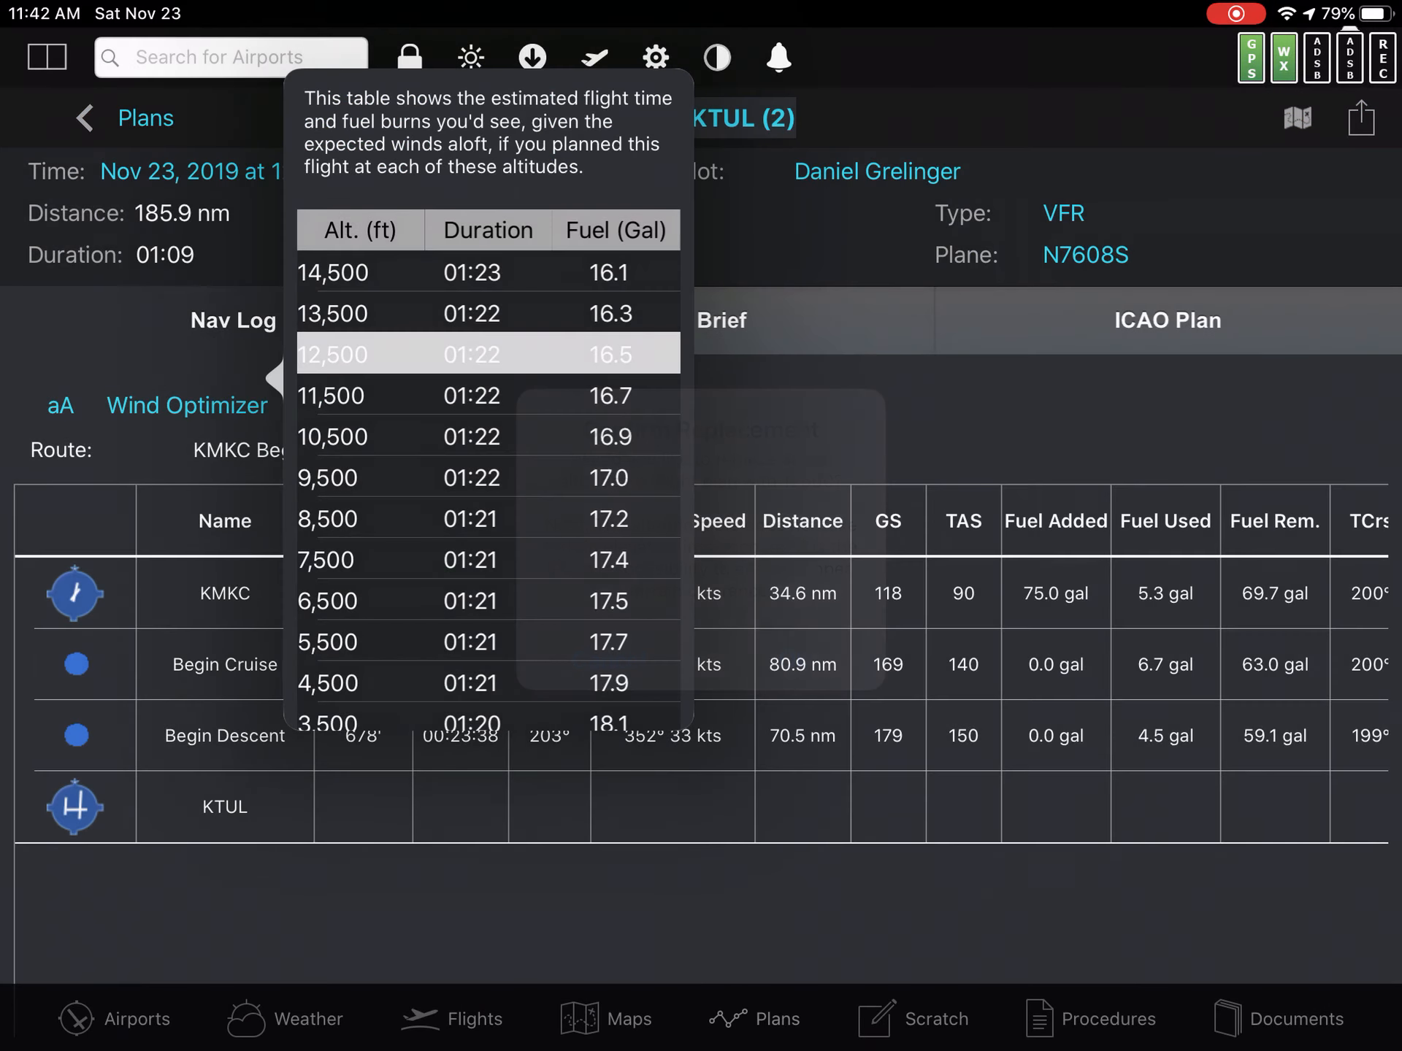